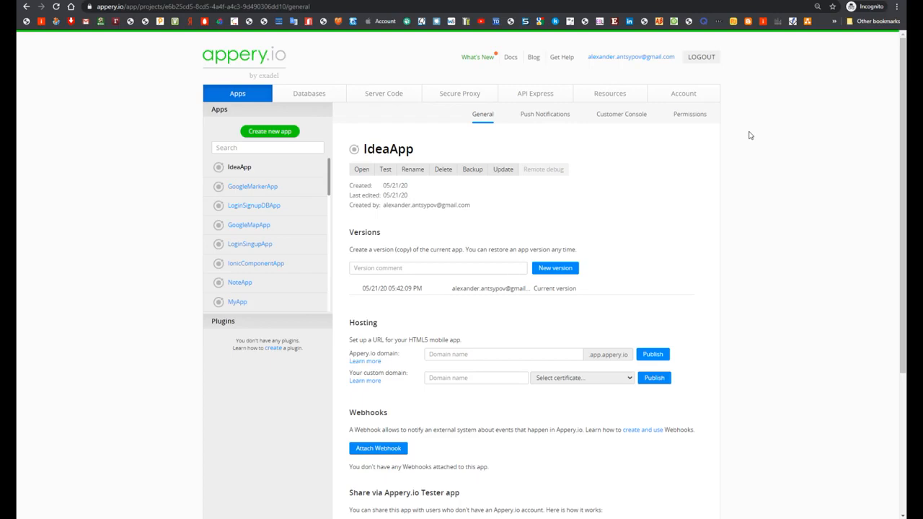
pyautogui.moveTo(747, 131)
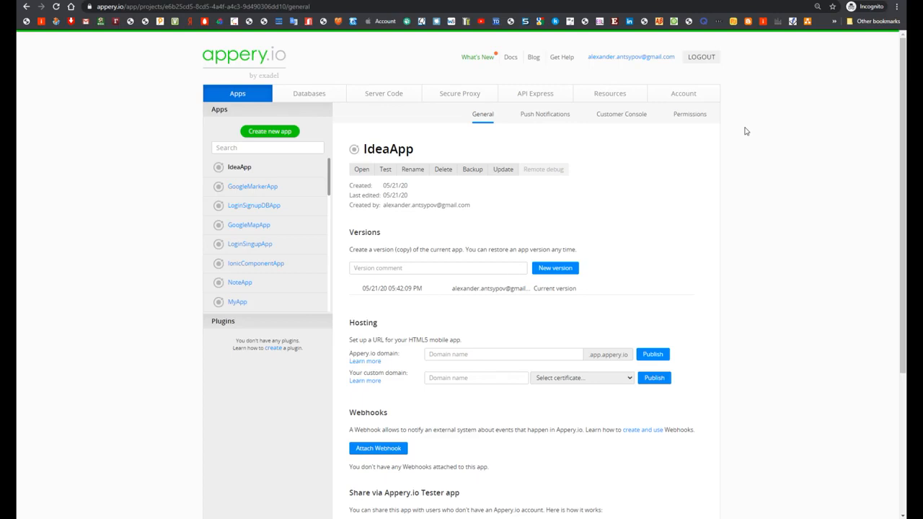
# - Create a blank Ionic 4 app named ListDetailsApp
pyautogui.click(269, 131)
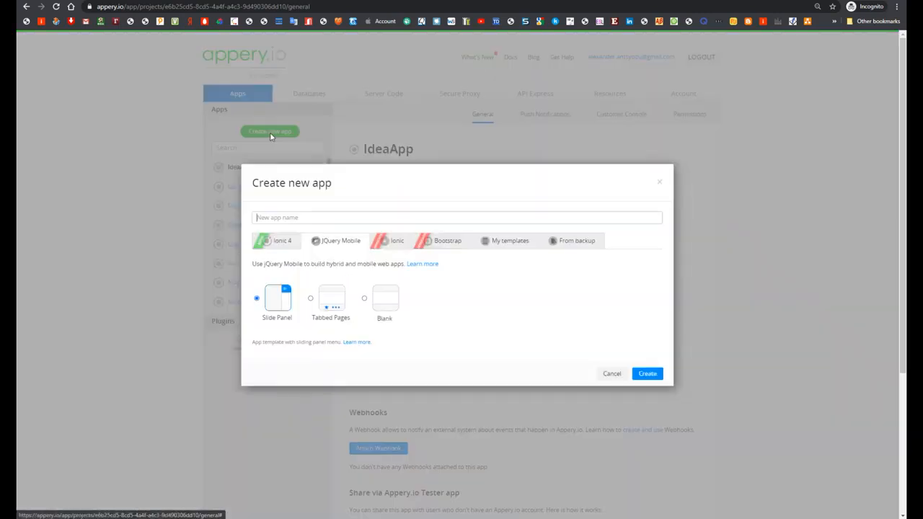
pyautogui.click(458, 218)
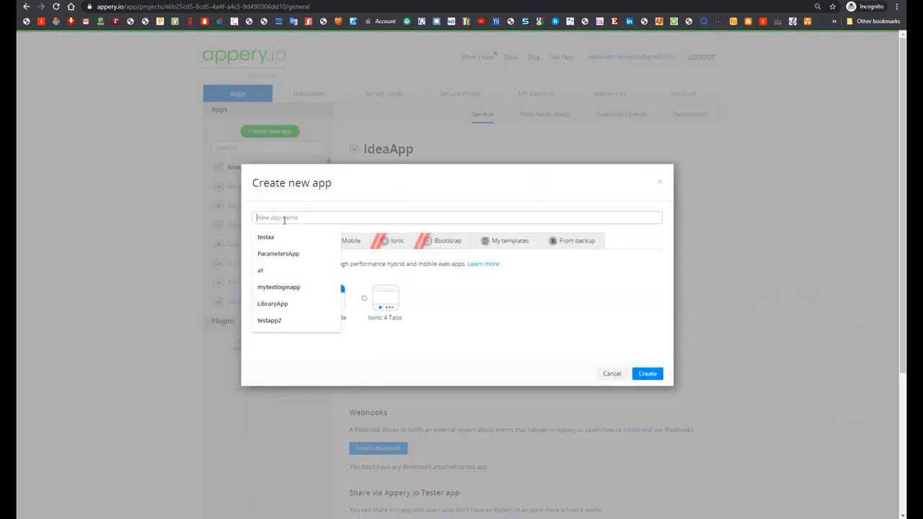
pyautogui.write('ListDetailsApp')
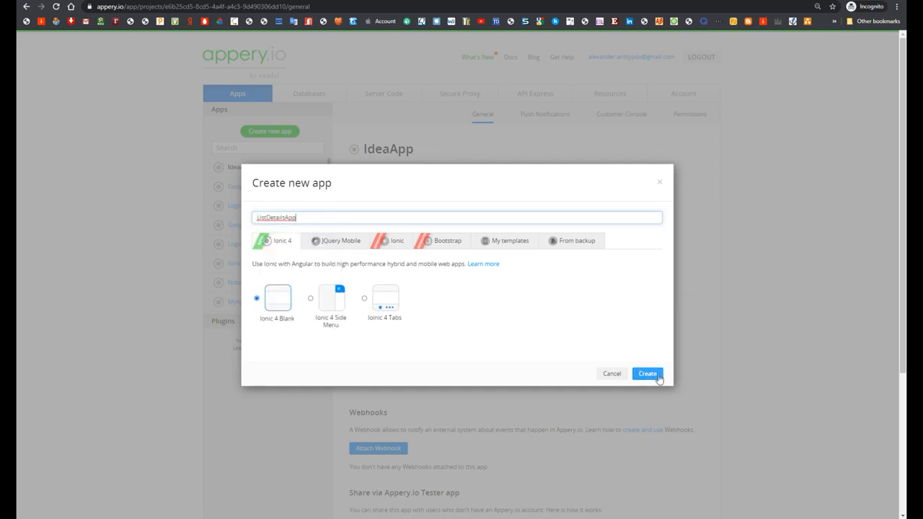
pyautogui.click(646, 373)
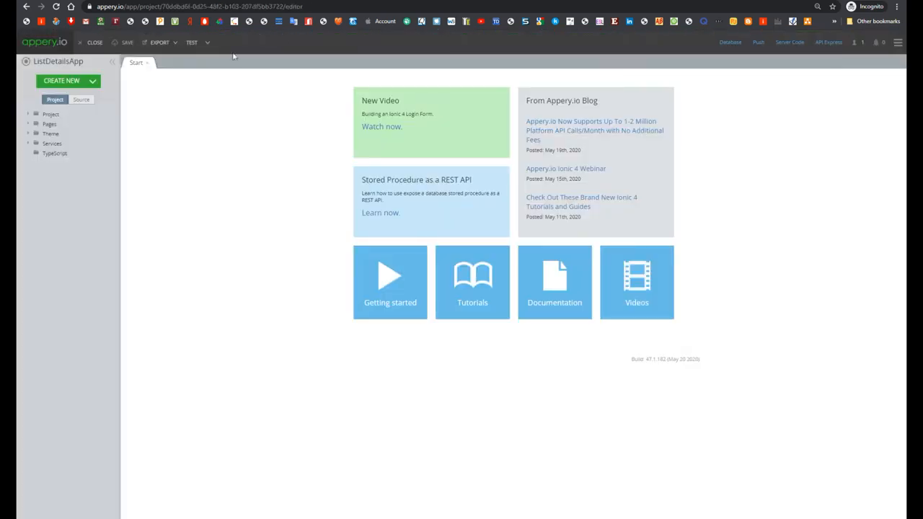
# - Import the plugin adding List and Details pages, then view the Details page
pyautogui.click(68, 80)
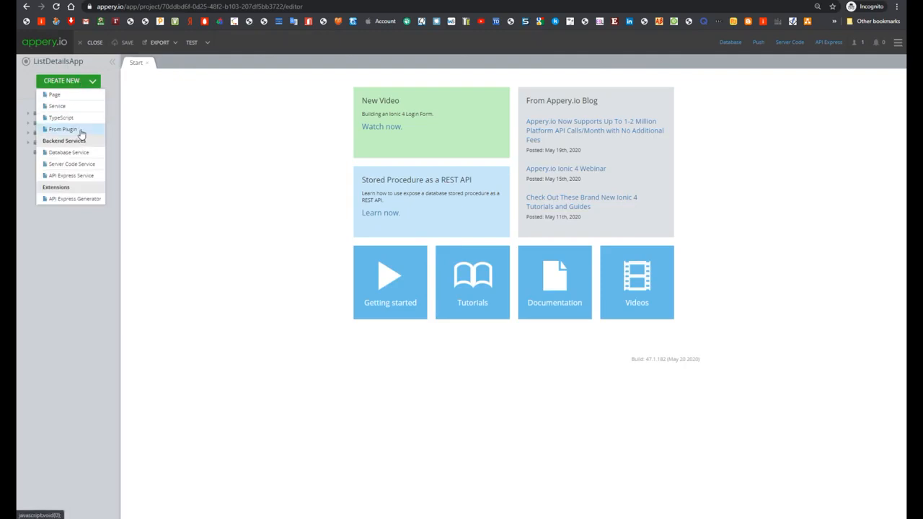
pyautogui.click(63, 129)
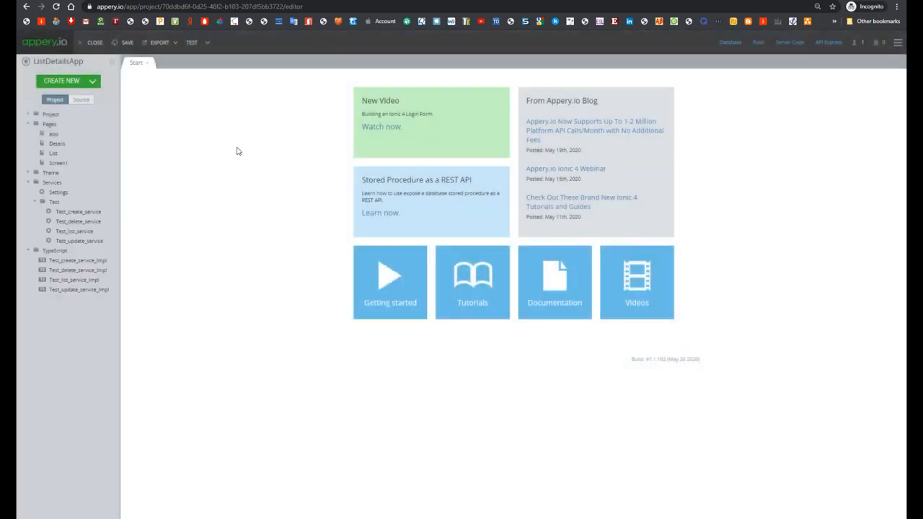
pyautogui.moveTo(180, 139)
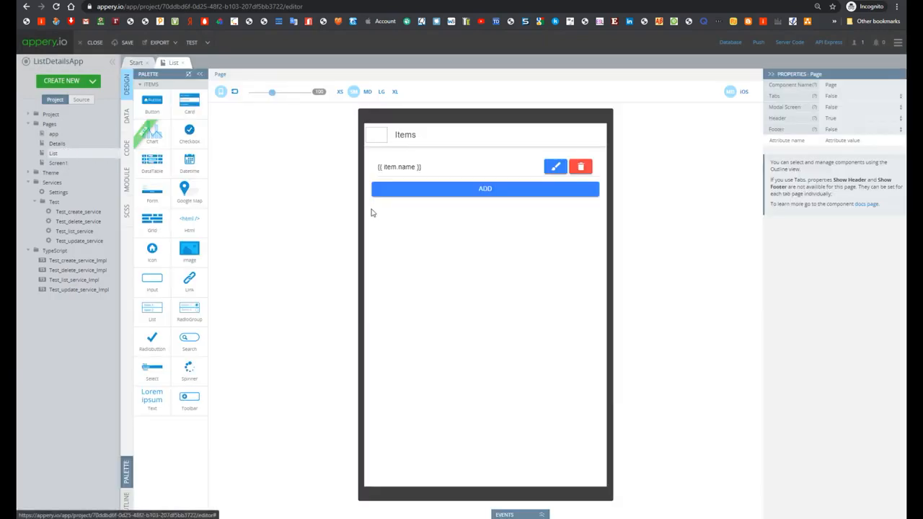
pyautogui.moveTo(173, 160)
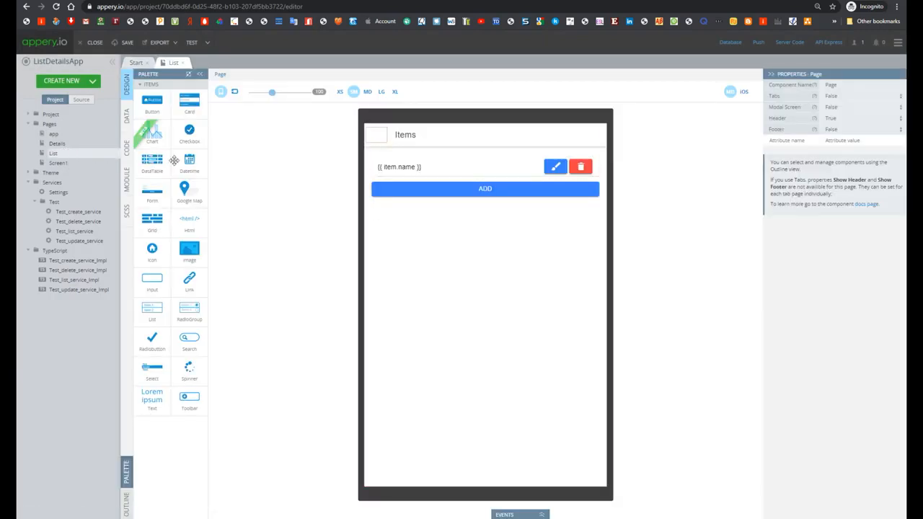
pyautogui.click(57, 144)
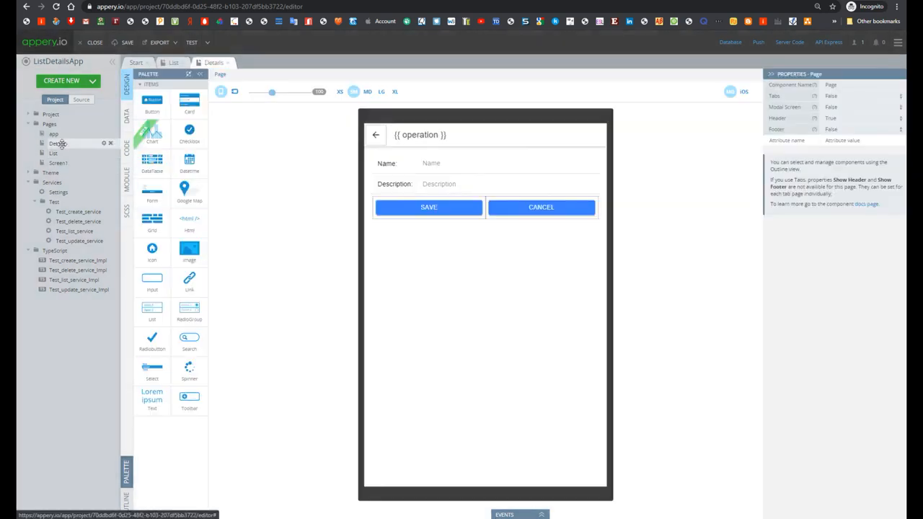
# - Make List the default route in Routing and launch the test preview
pyautogui.click(484, 183)
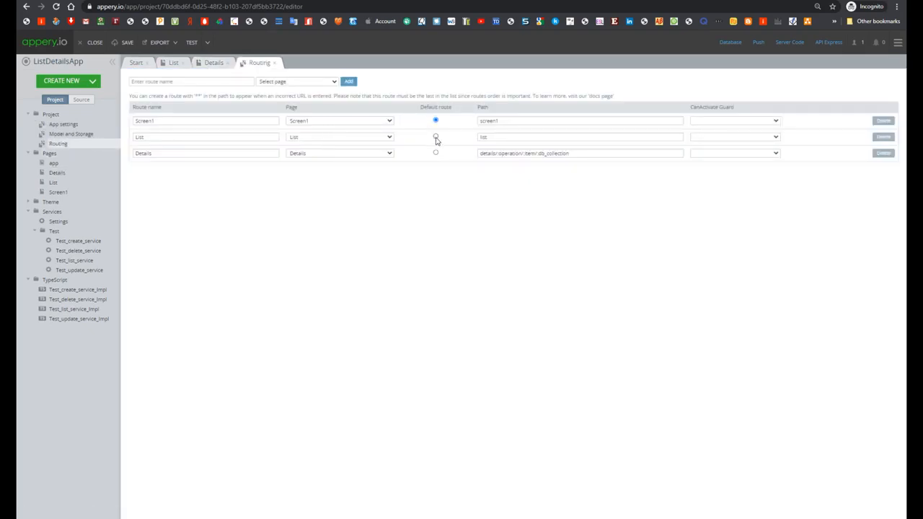
pyautogui.click(436, 137)
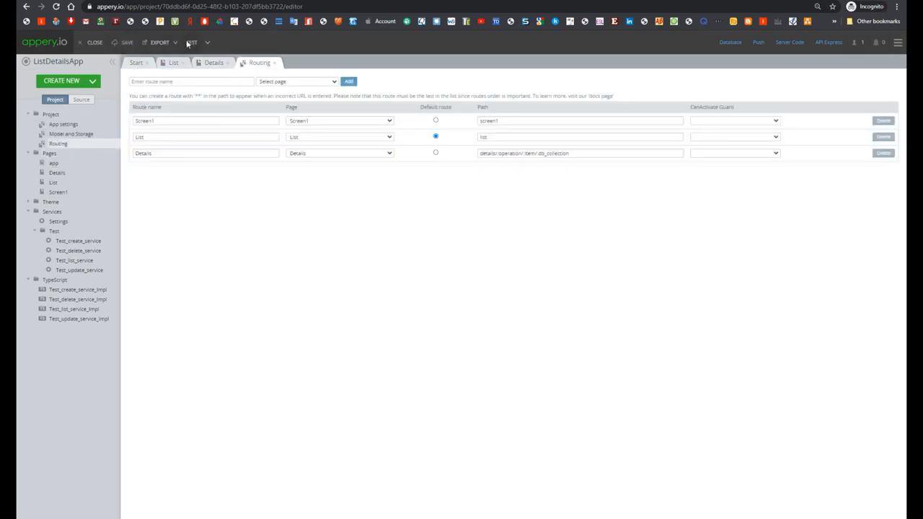
pyautogui.click(192, 42)
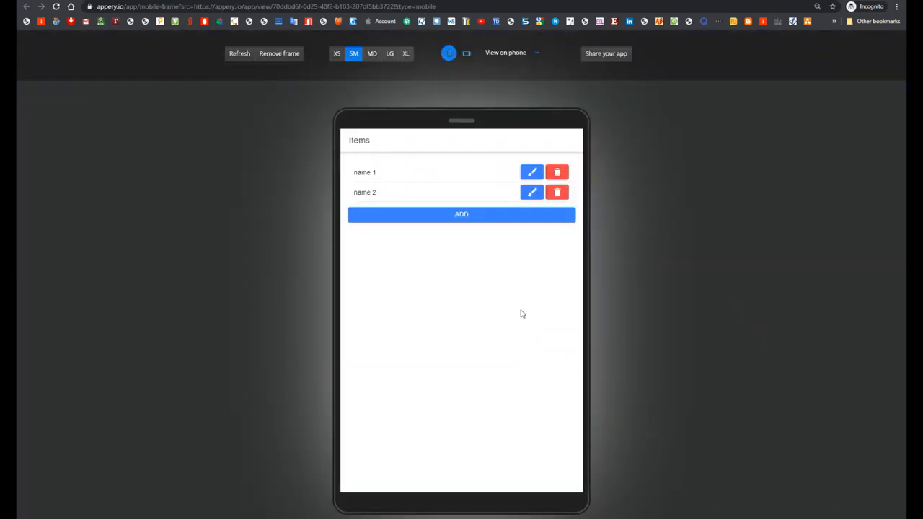
pyautogui.moveTo(430, 136)
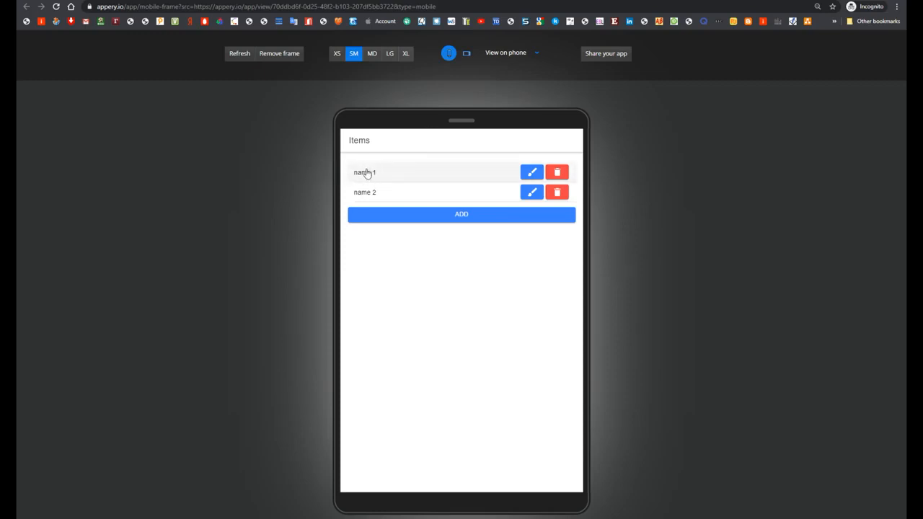
pyautogui.moveTo(382, 175)
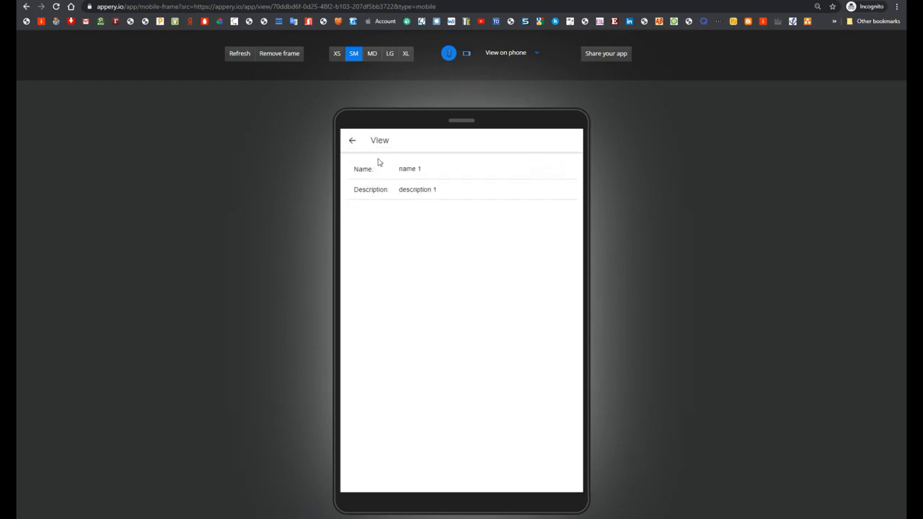
# - Return to the item list, then edit and save the name 1 item
pyautogui.click(352, 140)
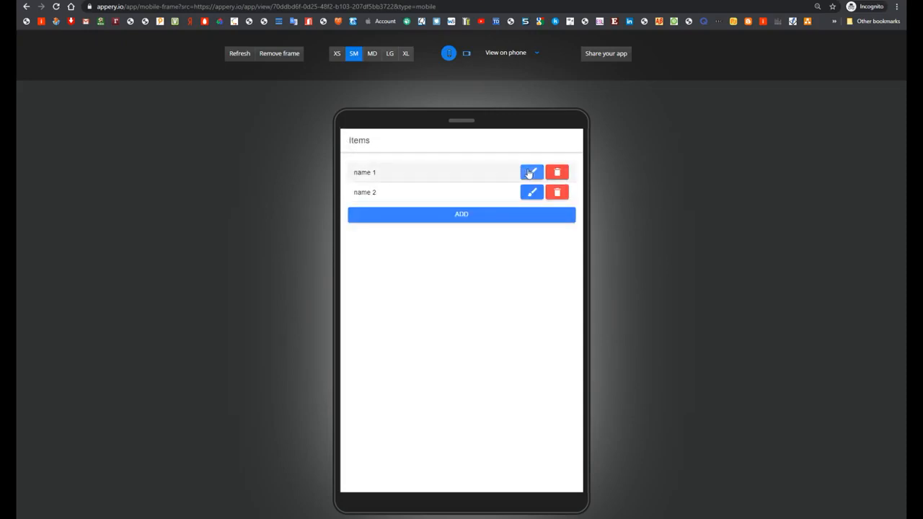
pyautogui.click(532, 173)
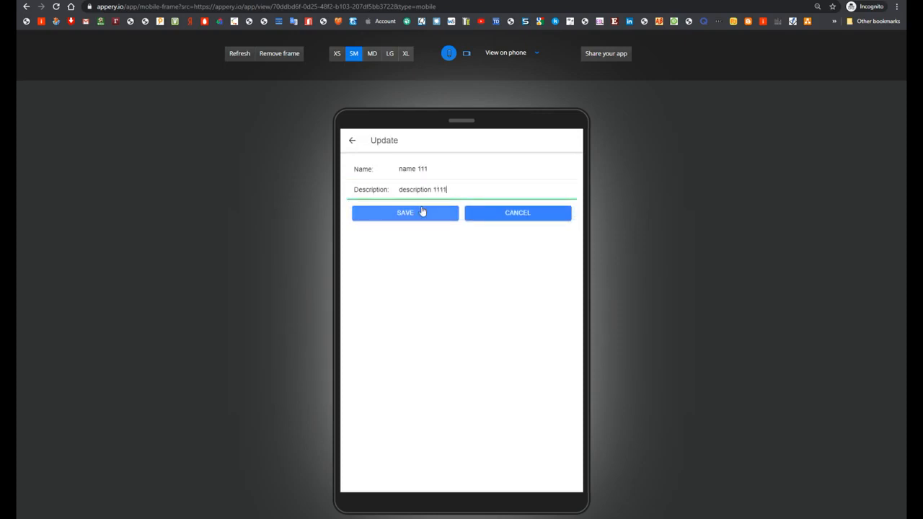
pyautogui.click(404, 213)
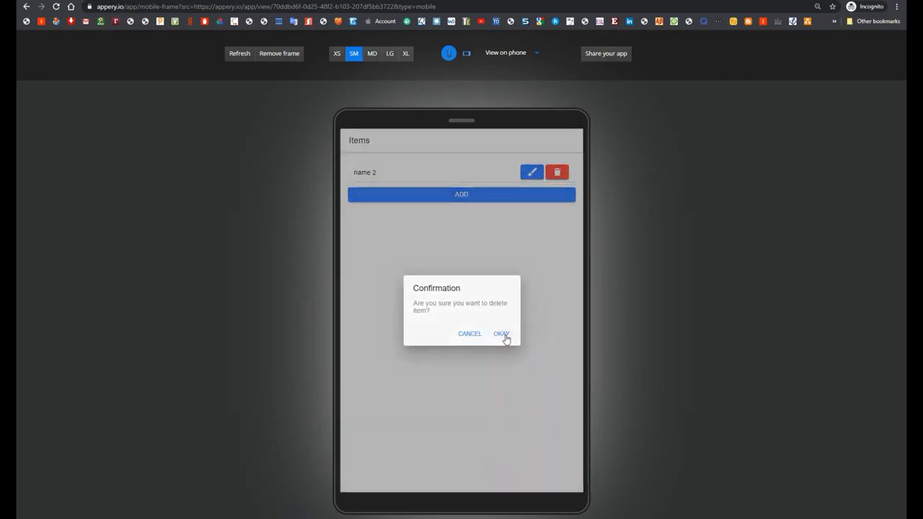
# - Confirm deleting name 1 and enter the name for a new name3 item
pyautogui.click(502, 333)
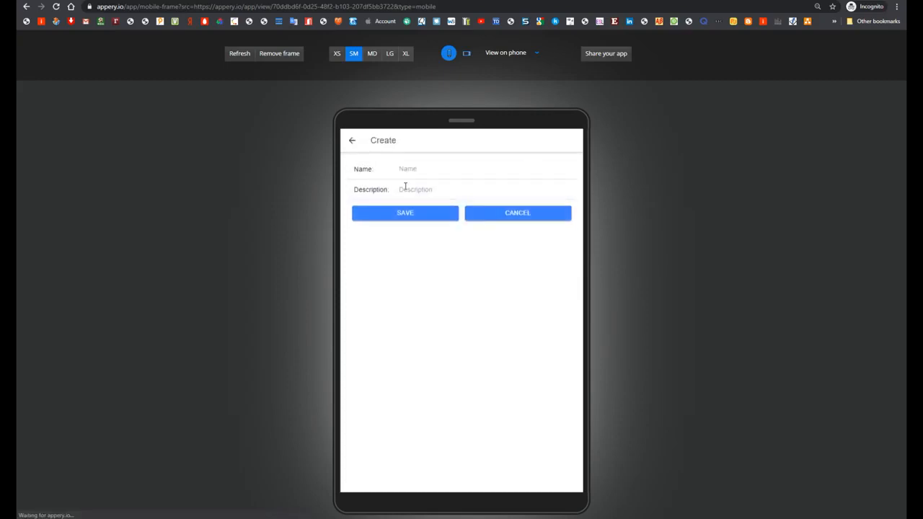
pyautogui.write('name3')
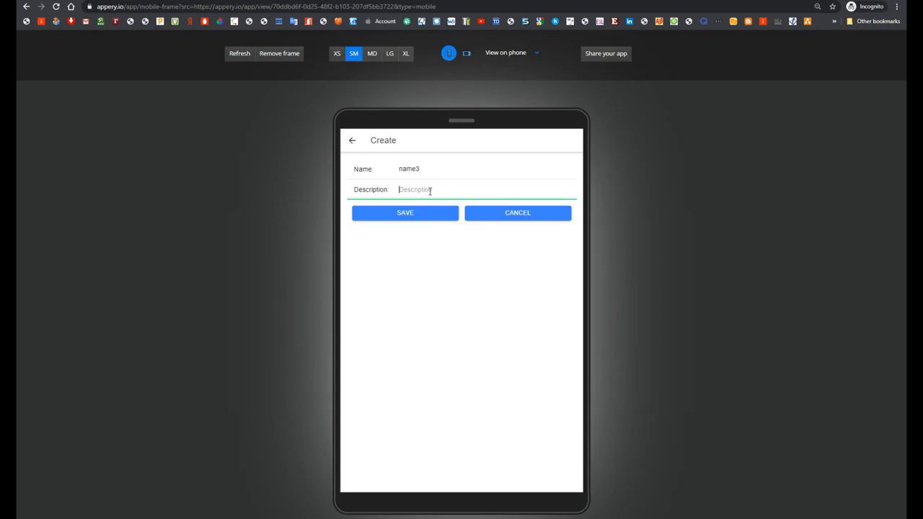
pyautogui.click(404, 212)
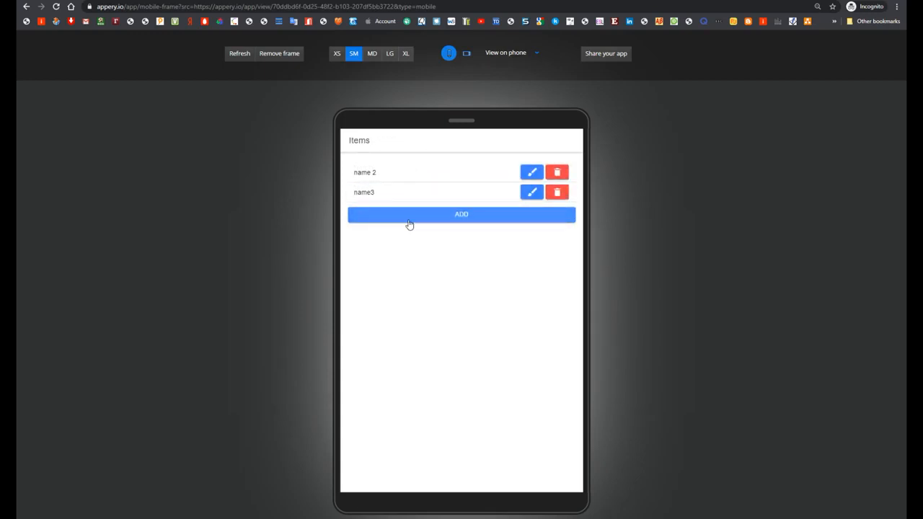
pyautogui.moveTo(432, 174)
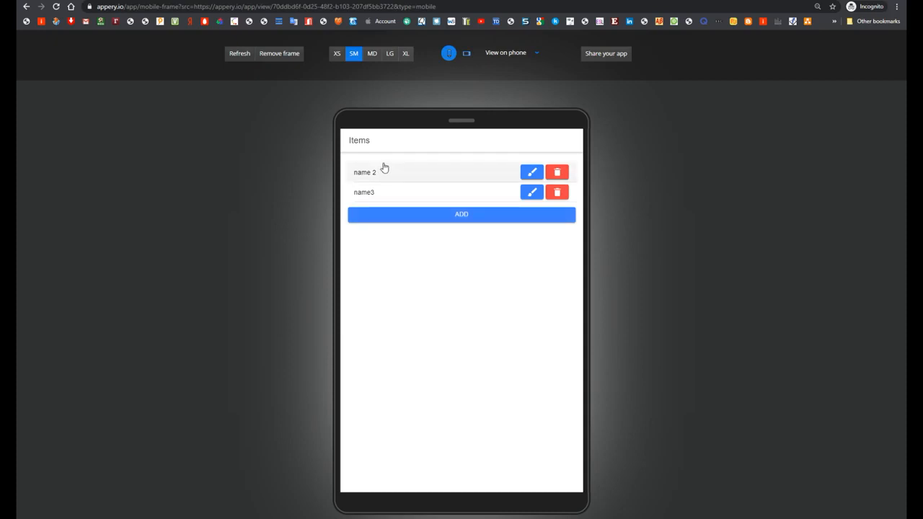
pyautogui.moveTo(402, 172)
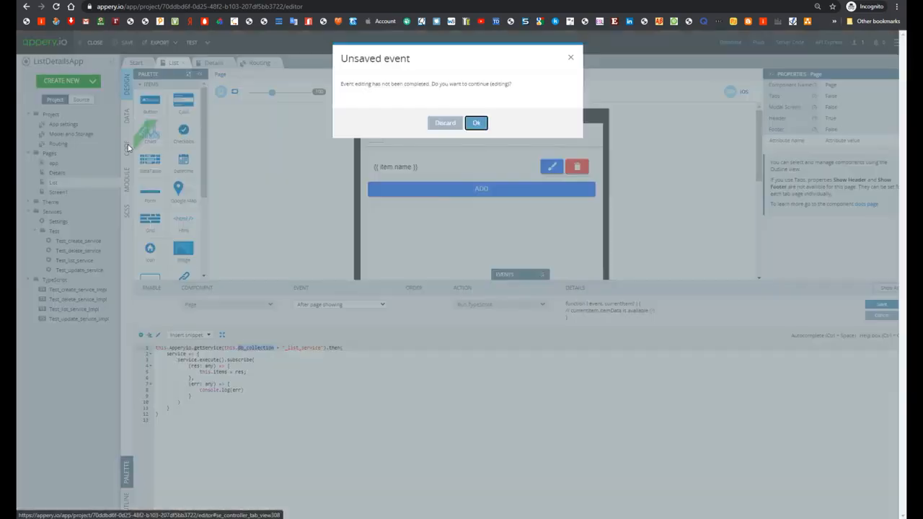
# - Discard the unsaved event edit on the List page
pyautogui.click(477, 122)
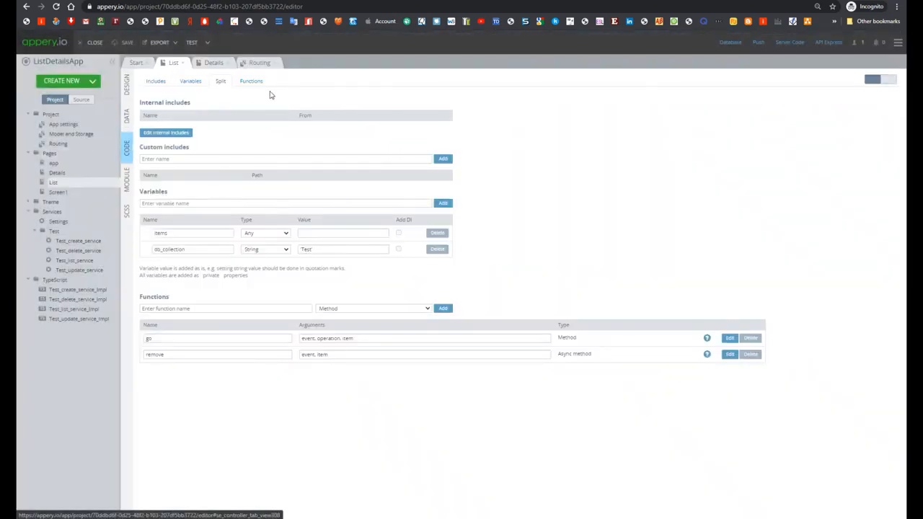
# - Filter the List page code to Functions and expand the remove and go bodies
pyautogui.click(190, 81)
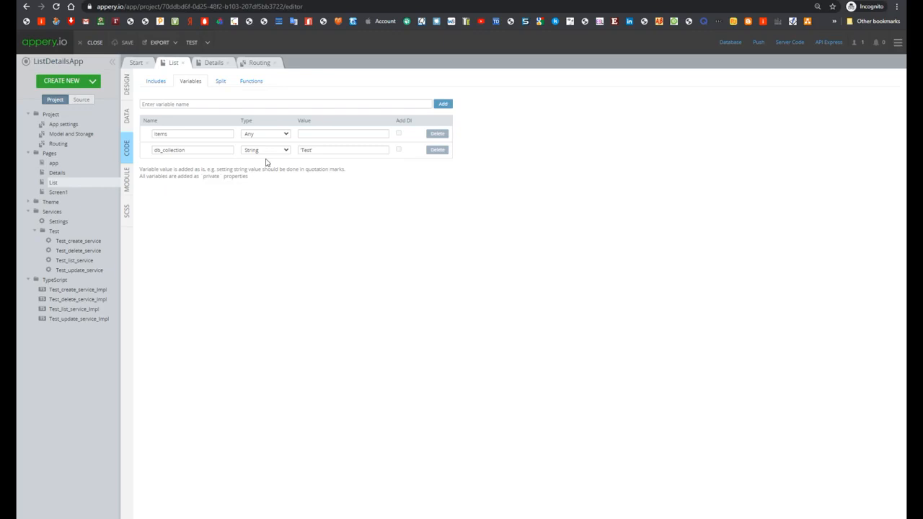
pyautogui.click(251, 81)
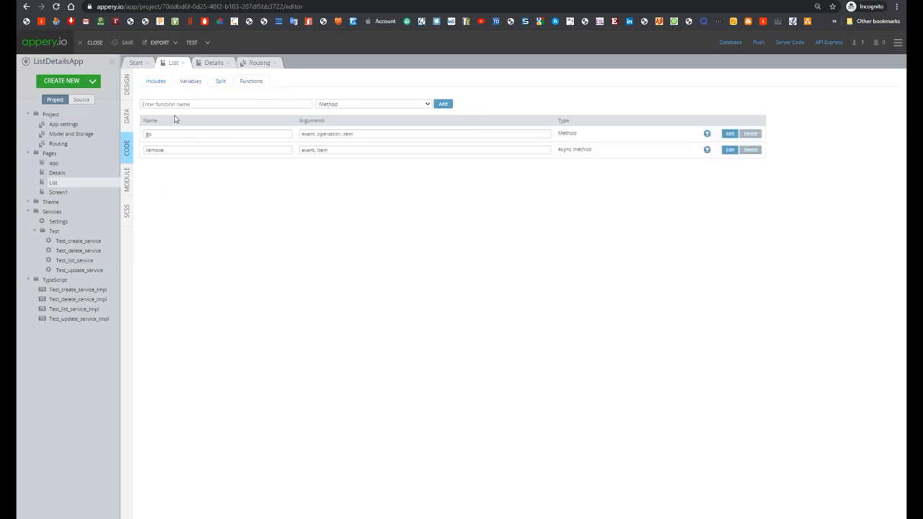
pyautogui.click(729, 150)
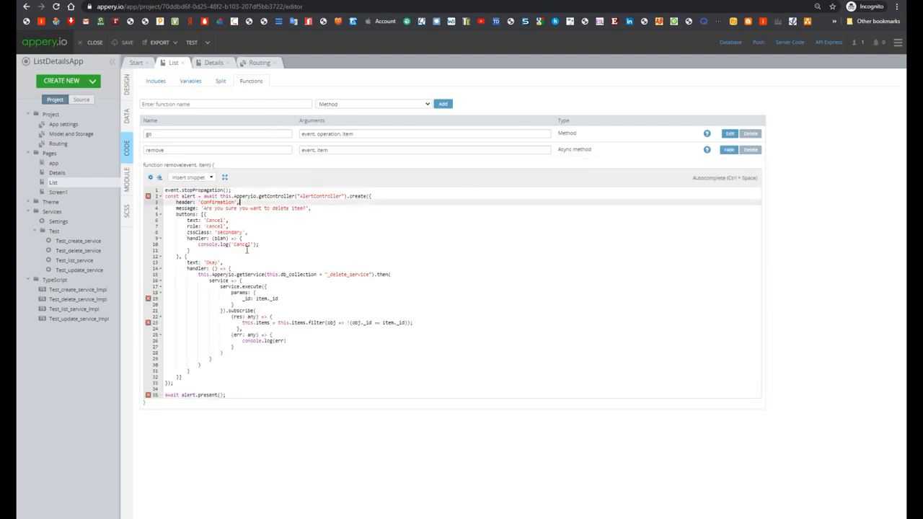
pyautogui.moveTo(305, 158)
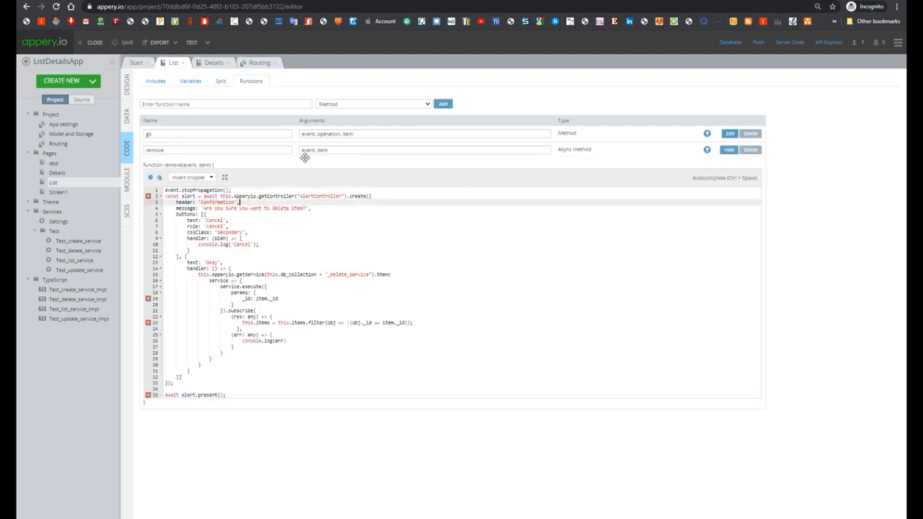
pyautogui.moveTo(604, 119)
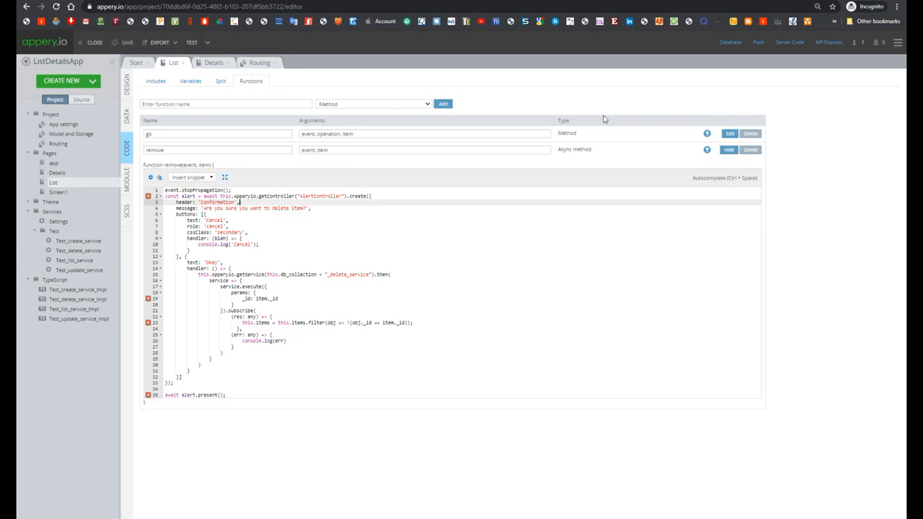
pyautogui.click(730, 134)
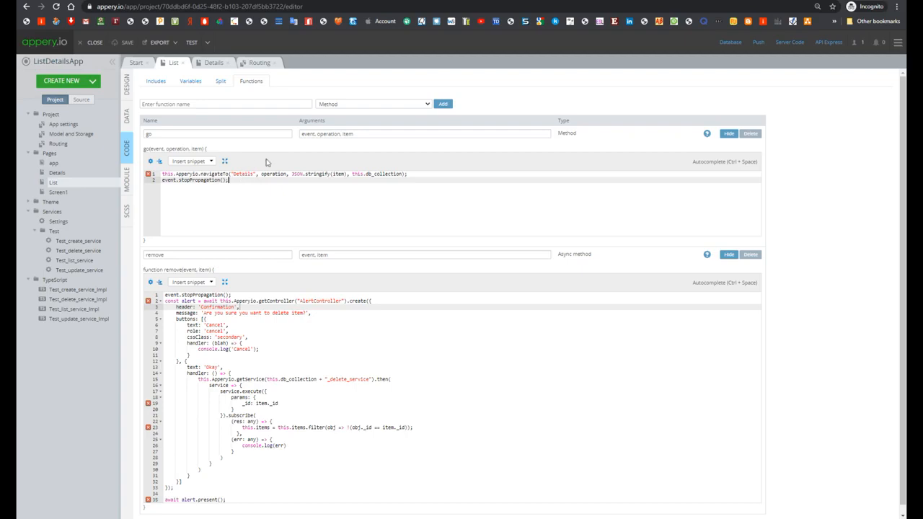
pyautogui.moveTo(258, 164)
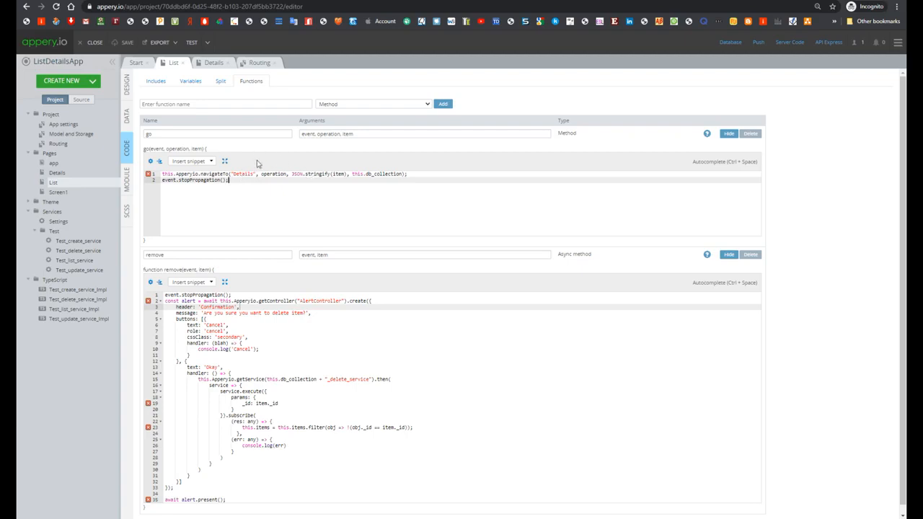
pyautogui.moveTo(233, 169)
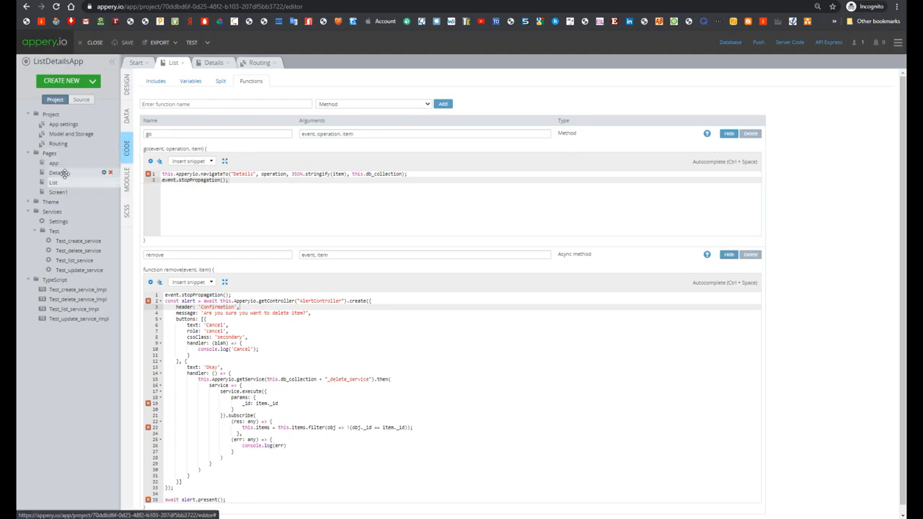
# - Review the Details page Save button's TypeScript click handler with create and update logic
pyautogui.click(213, 63)
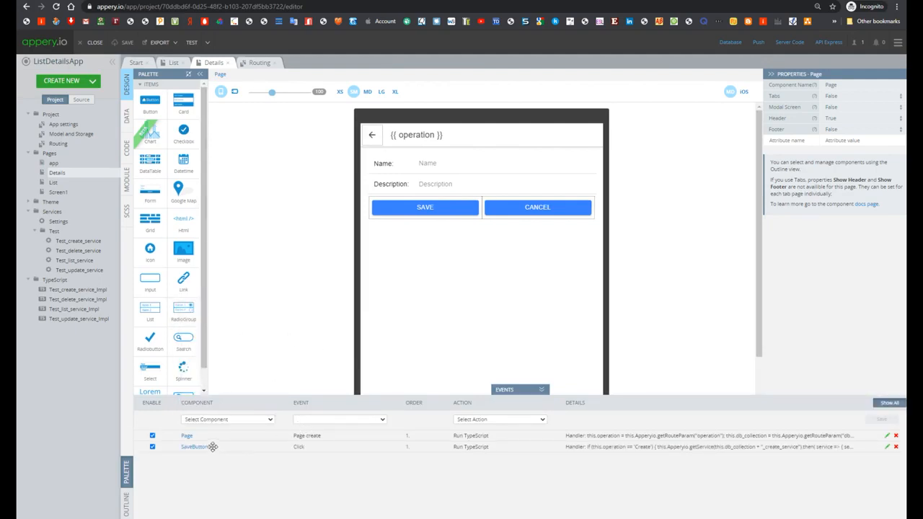
pyautogui.moveTo(386, 432)
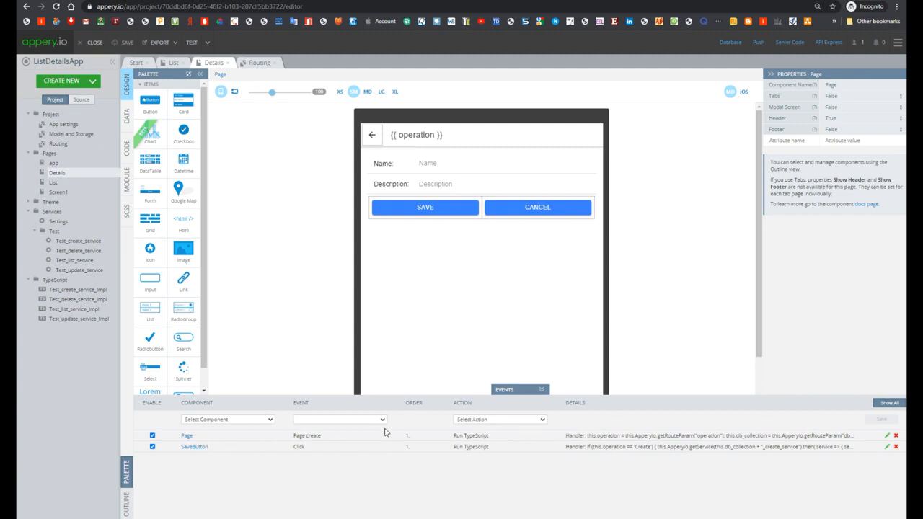
pyautogui.moveTo(374, 373)
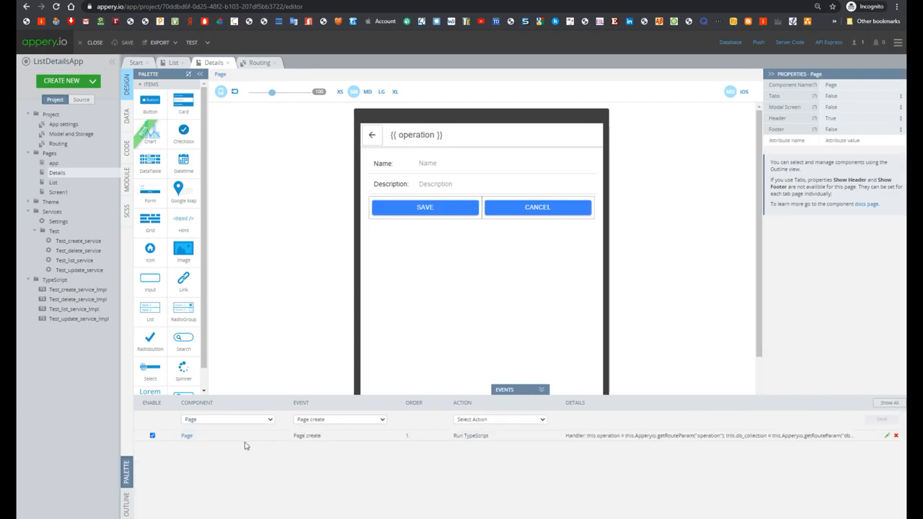
pyautogui.click(424, 207)
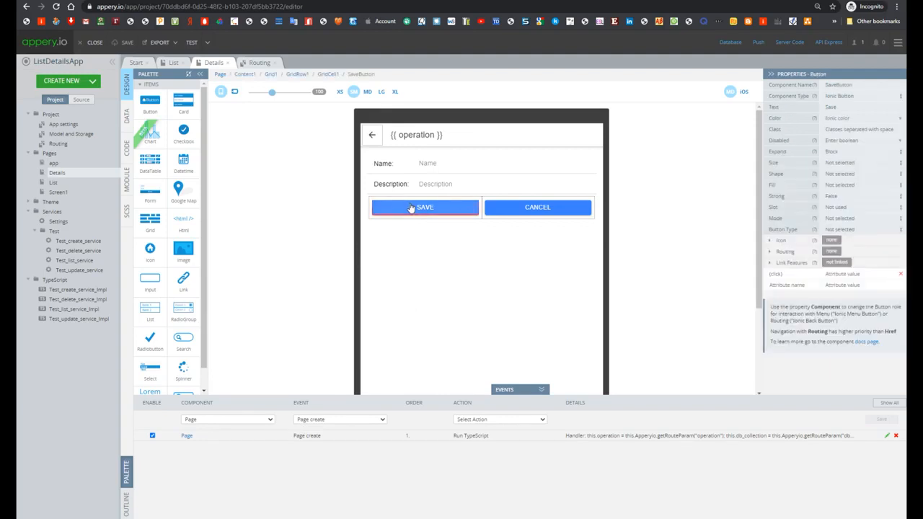
pyautogui.click(425, 207)
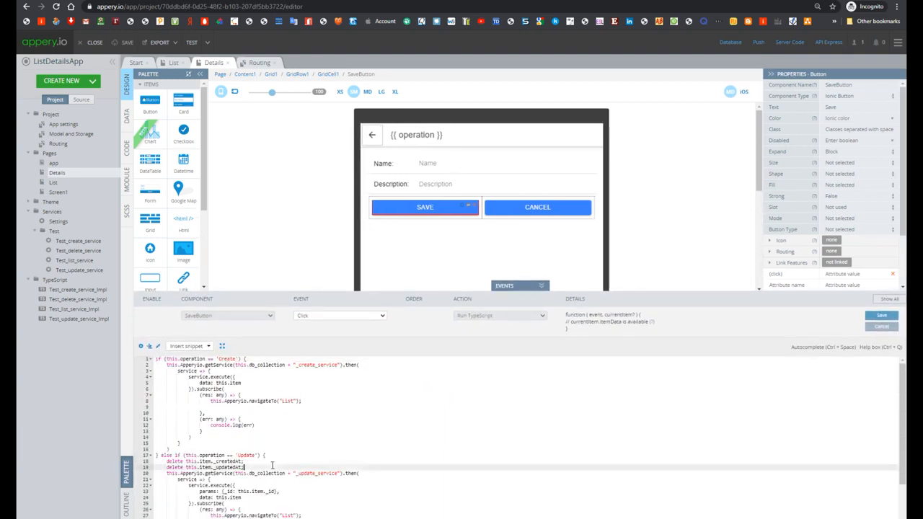
pyautogui.scroll(-3)
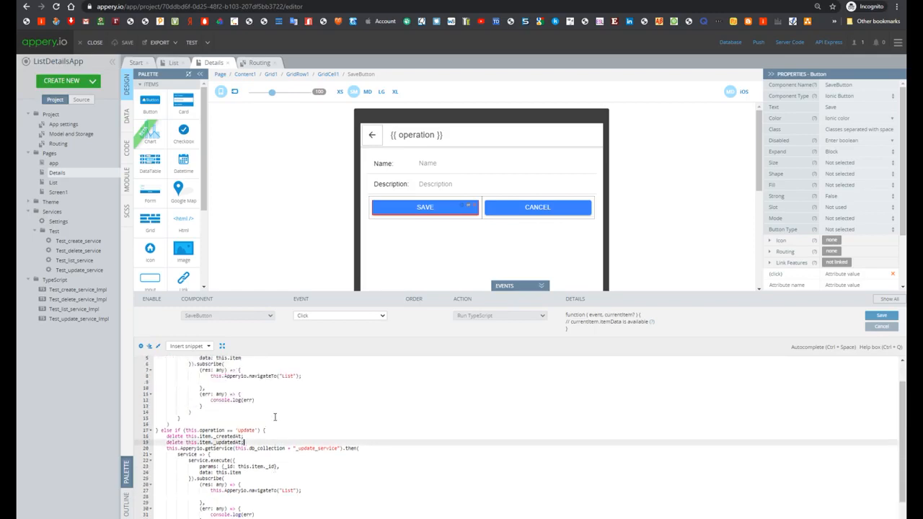
pyautogui.click(531, 285)
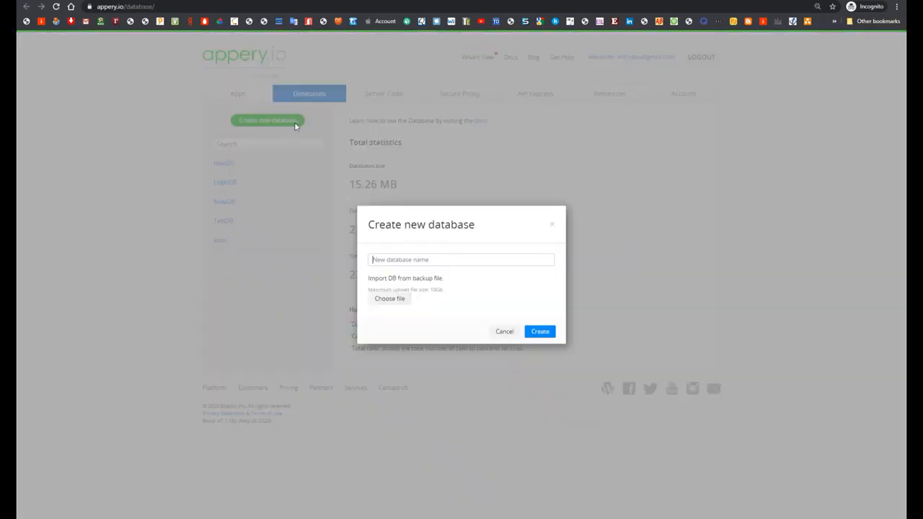
# - Create the ListDetailsDB database and begin adding a collection to it
pyautogui.write('ListDetailsDB')
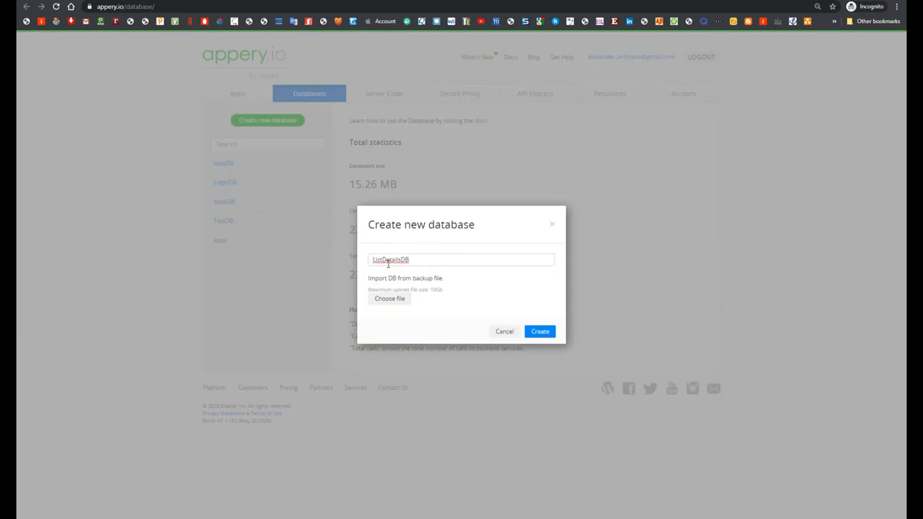
pyautogui.click(539, 331)
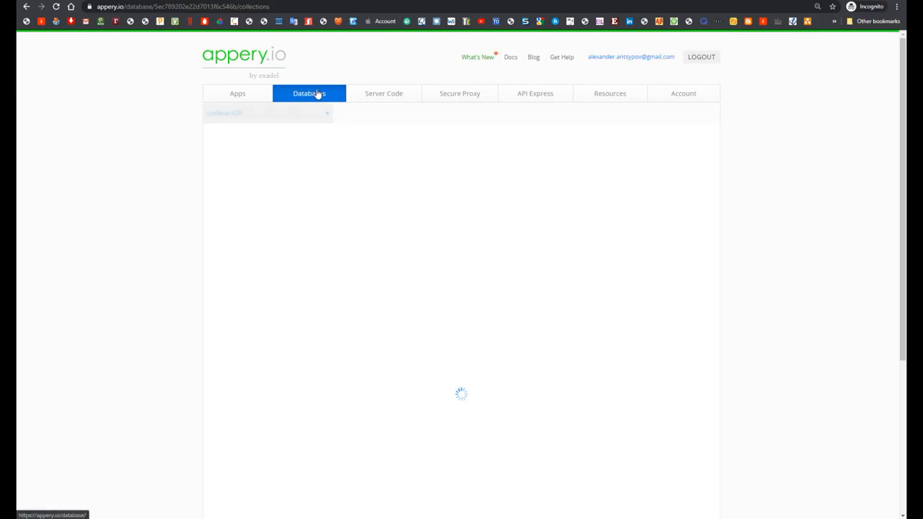
pyautogui.click(309, 93)
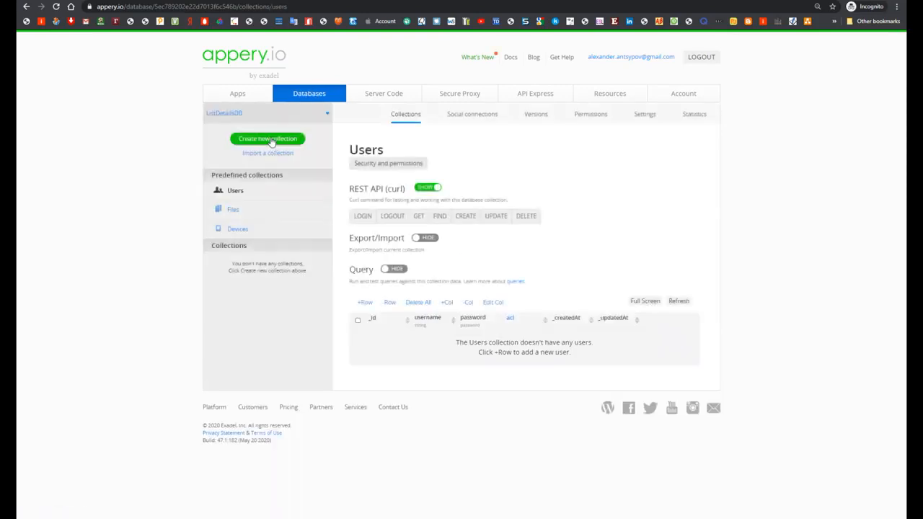
pyautogui.click(267, 139)
pyautogui.write('Ite')
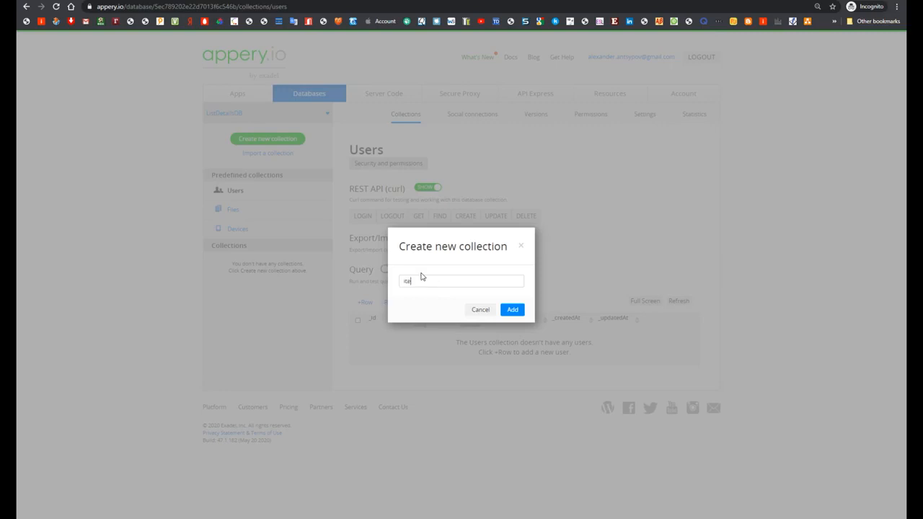
# - Create the items collection with name and description String columns
pyautogui.click(512, 310)
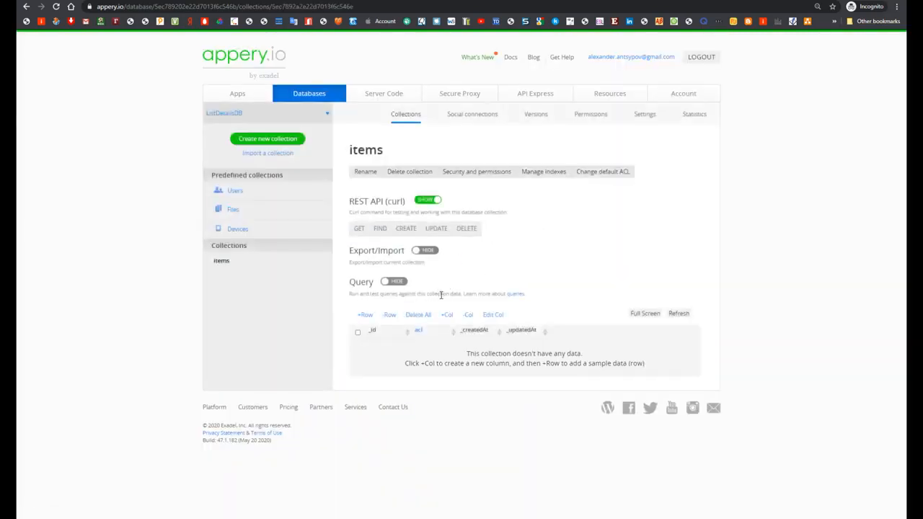
pyautogui.click(447, 314)
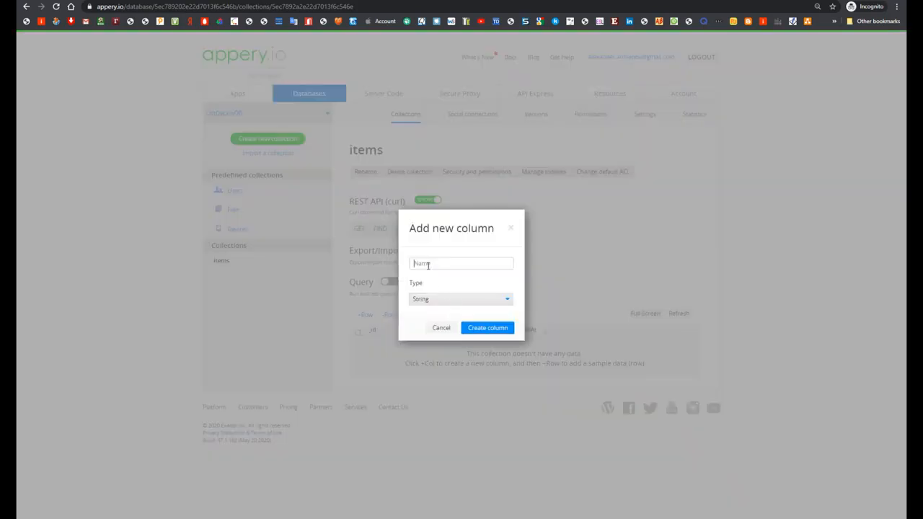
pyautogui.click(488, 327)
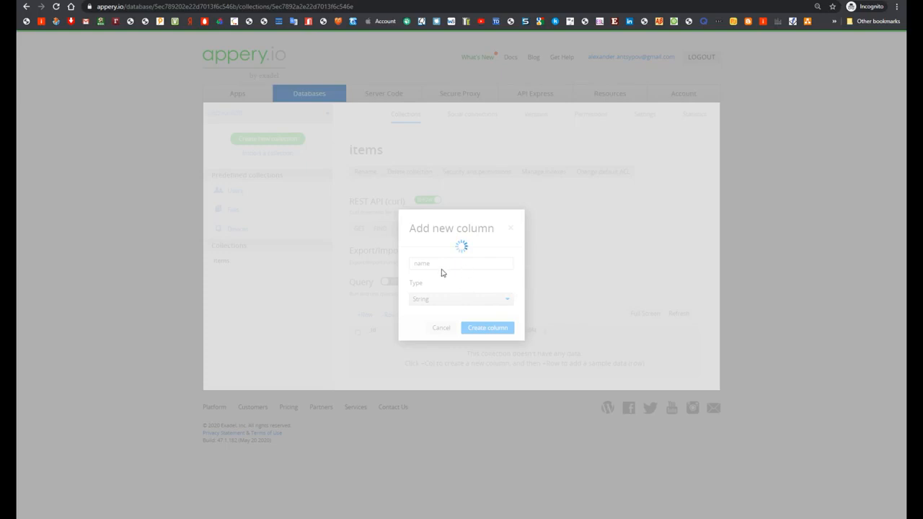
pyautogui.click(441, 328)
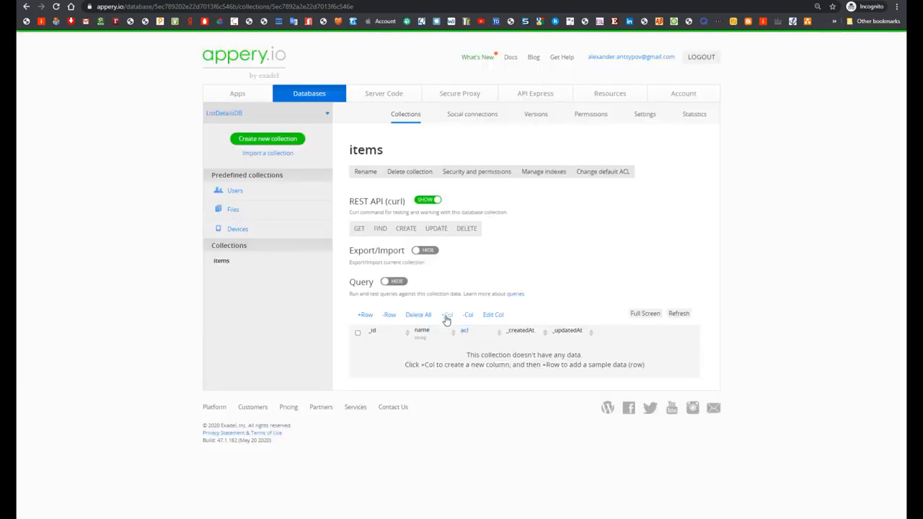
pyautogui.click(447, 314)
pyautogui.write('description')
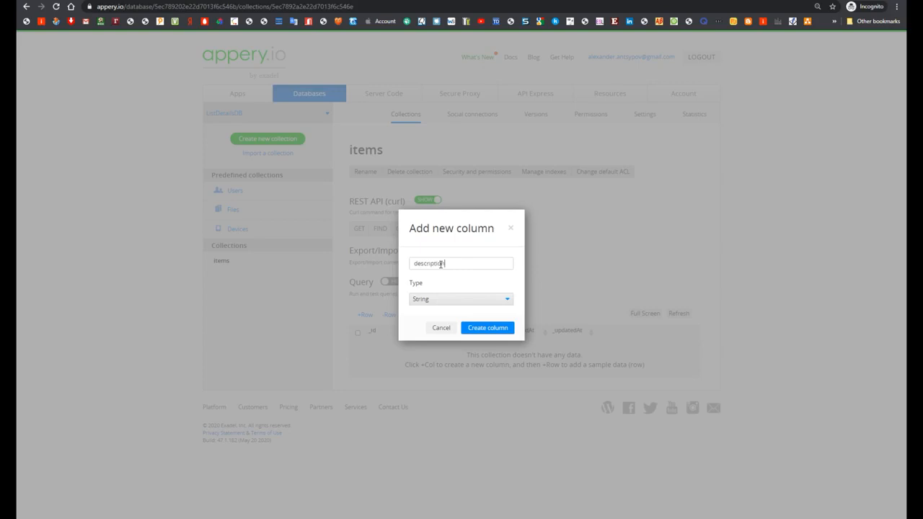
pyautogui.click(487, 327)
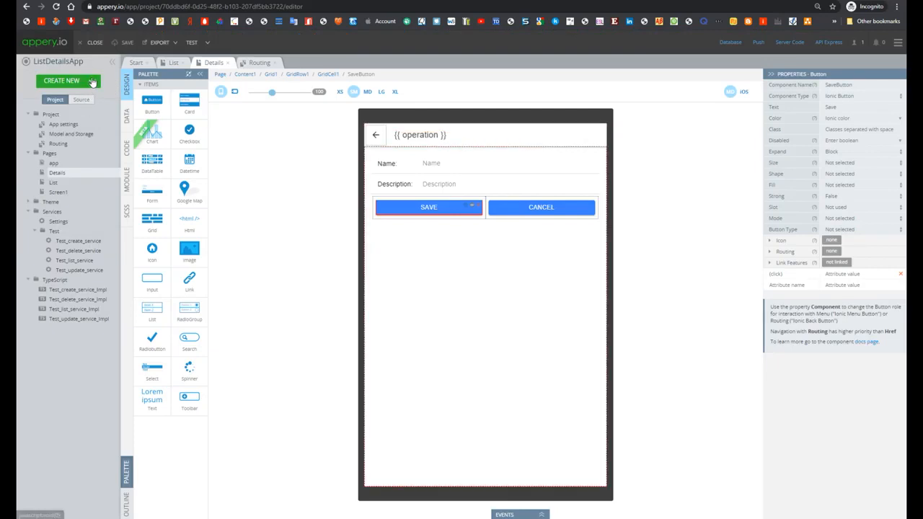
# - Import ListDetailsDB's items Create, Update, Delete and List database services
pyautogui.click(62, 80)
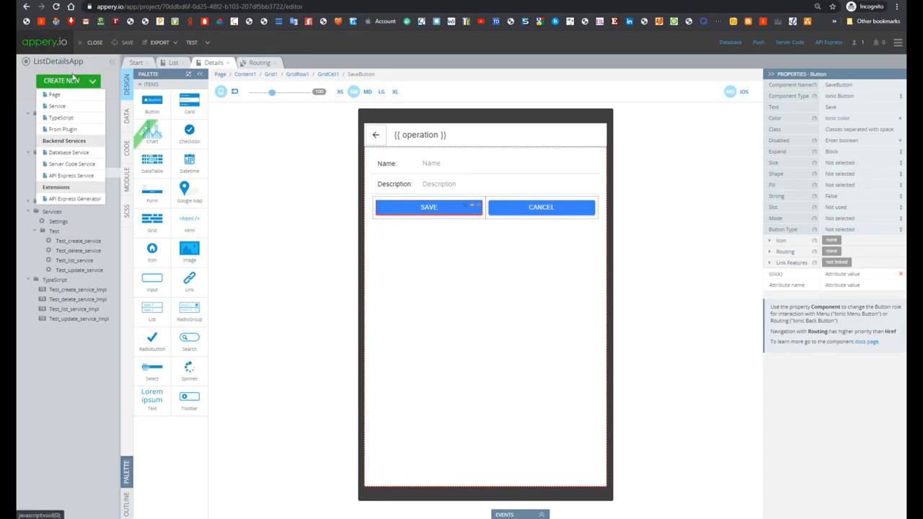
pyautogui.click(69, 152)
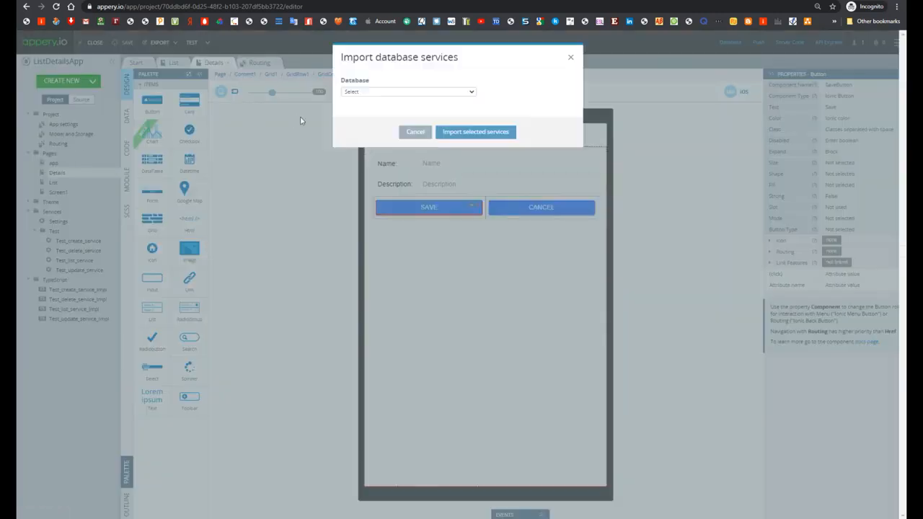
pyautogui.click(407, 92)
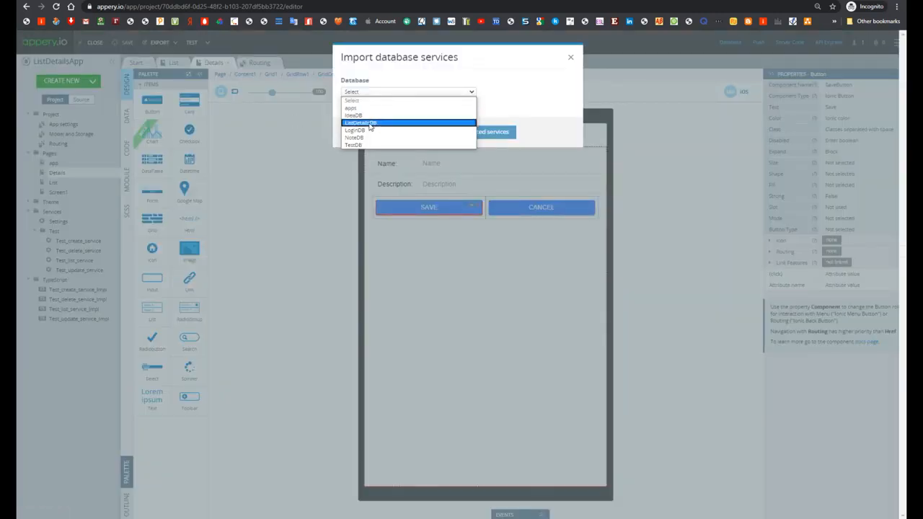
pyautogui.click(360, 122)
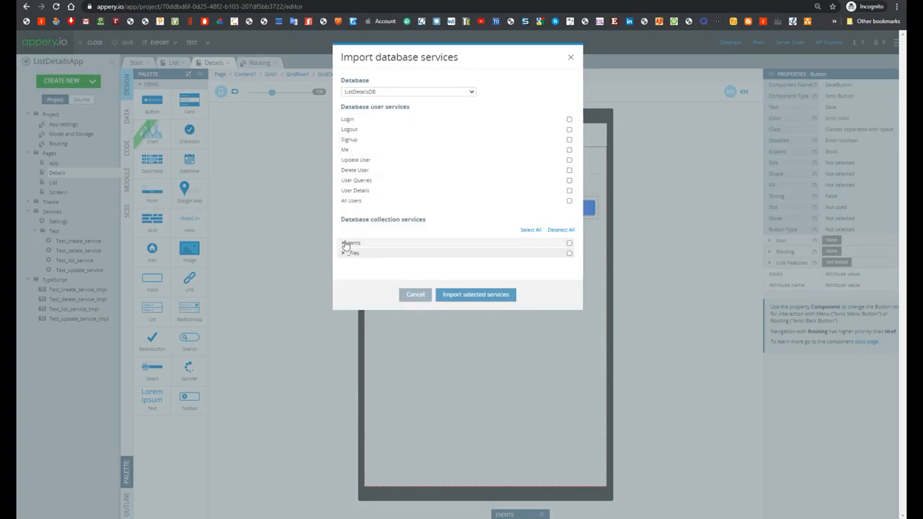
pyautogui.click(344, 243)
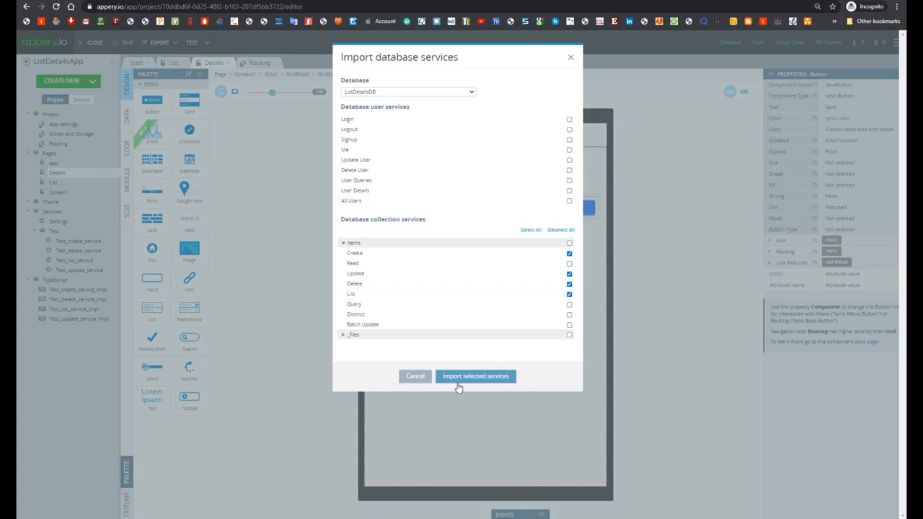
pyautogui.click(476, 376)
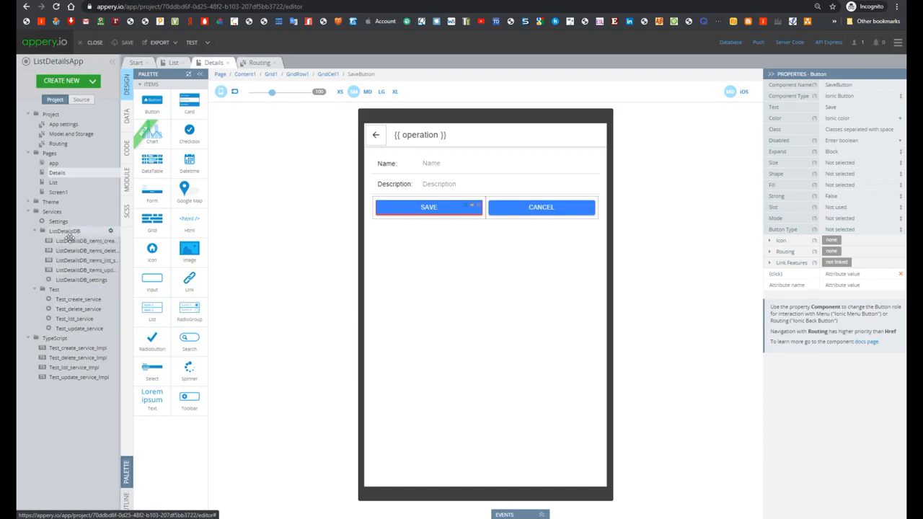
pyautogui.click(485, 163)
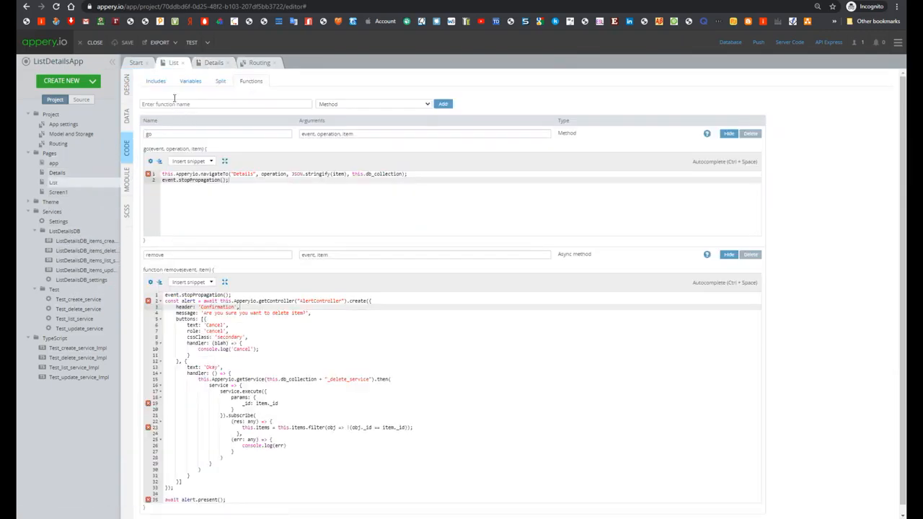
# - Set the List page's db_collection variable to 'ListDetailsDB_items' and run the test preview
pyautogui.click(191, 81)
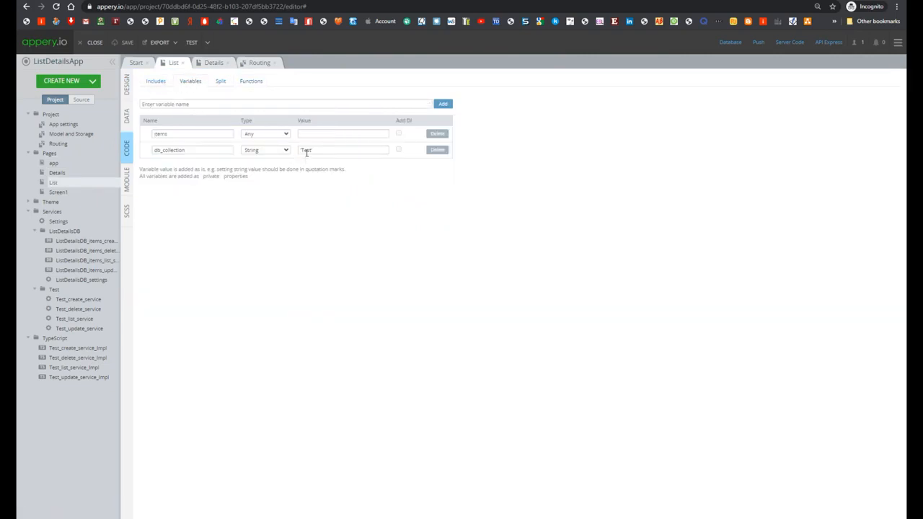
pyautogui.write('ListDetailsDB_items')
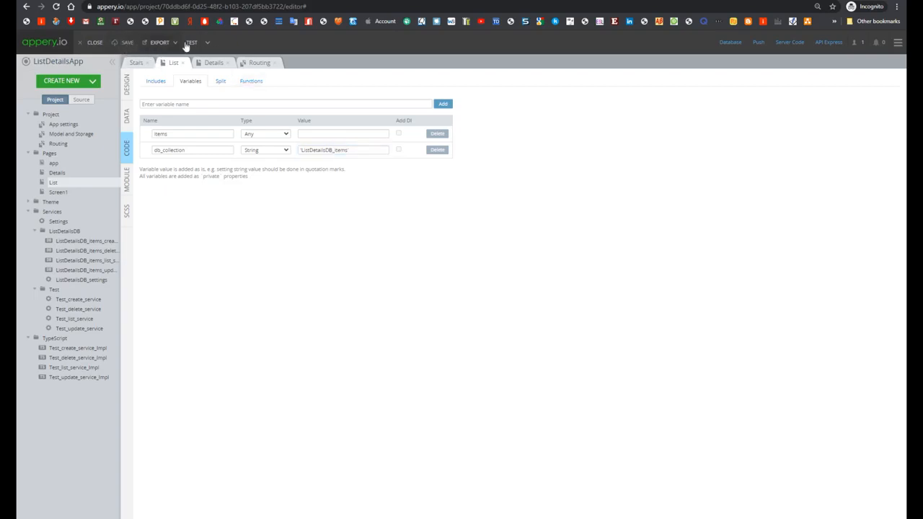
pyautogui.click(191, 42)
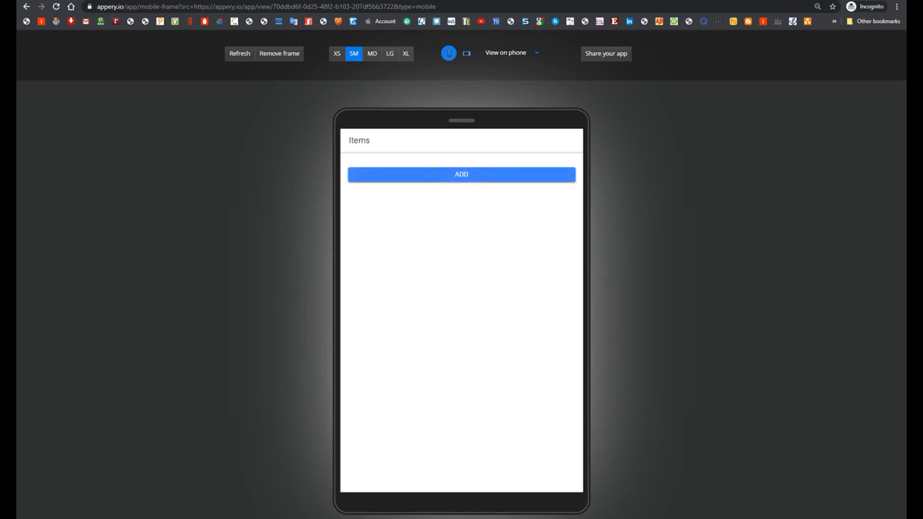
# - In the preview, add and save 'item 1' with description 'des'
pyautogui.click(461, 174)
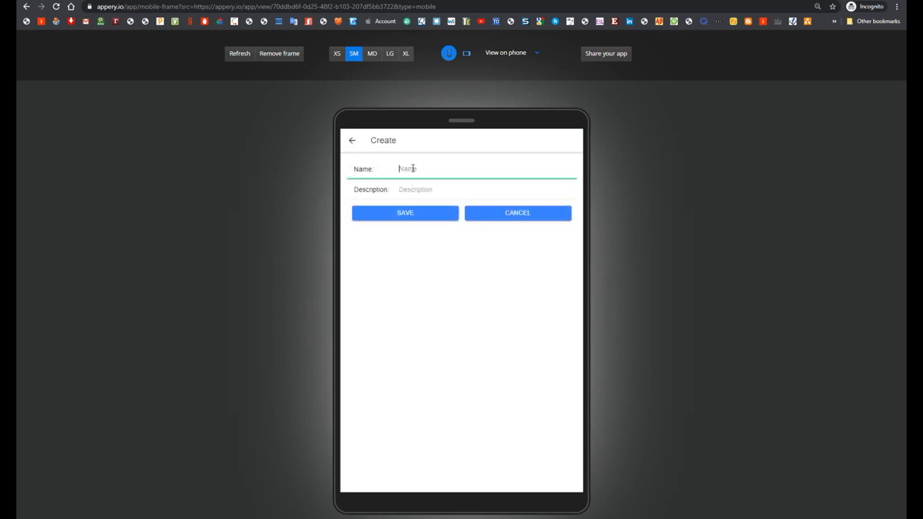
pyautogui.write('item 1')
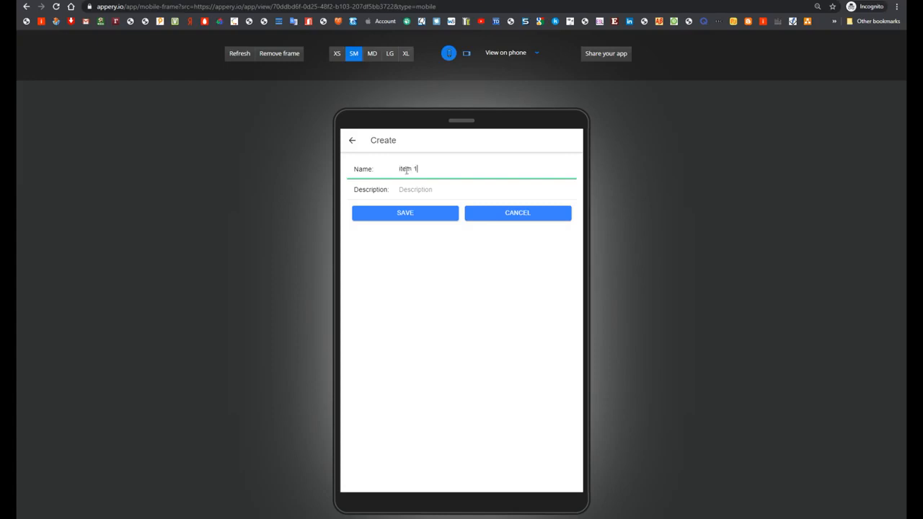
pyautogui.write('desk 1')
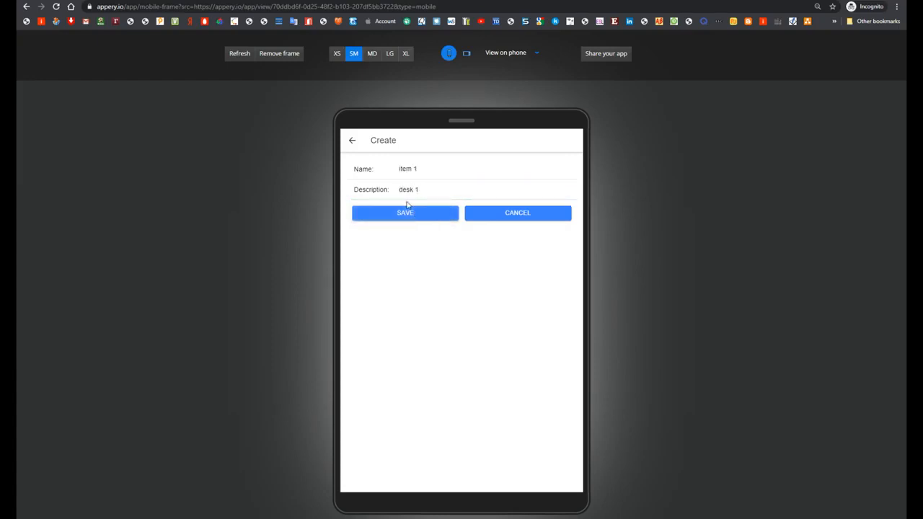
pyautogui.click(405, 212)
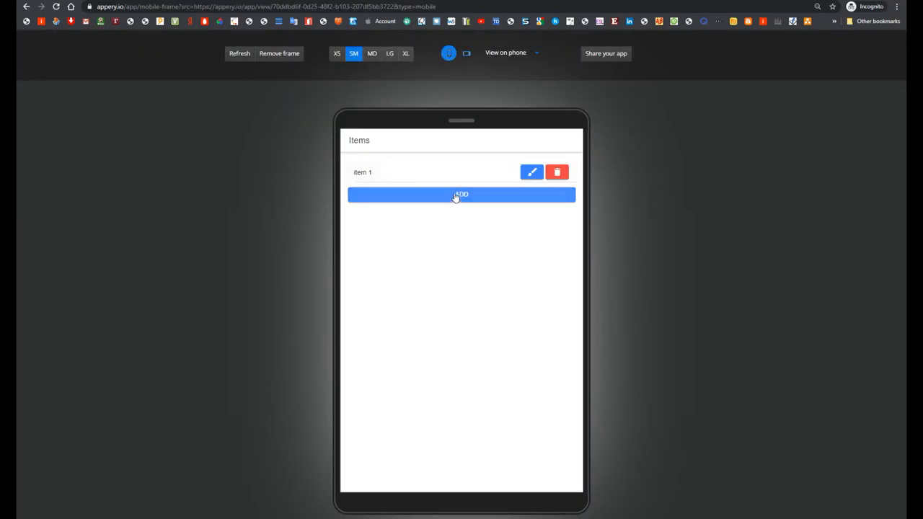
# - Add 'item 2', then open item 1 and delete it, confirming the removal
pyautogui.click(461, 195)
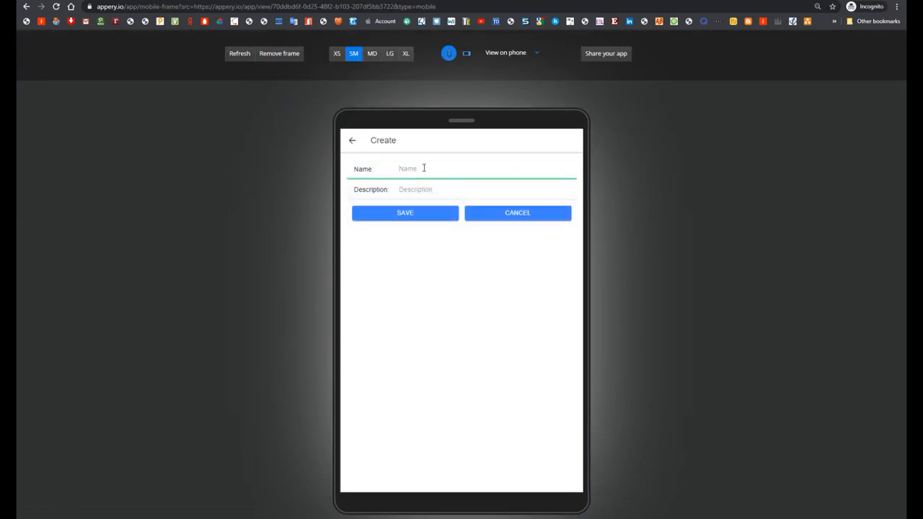
pyautogui.write('item 2')
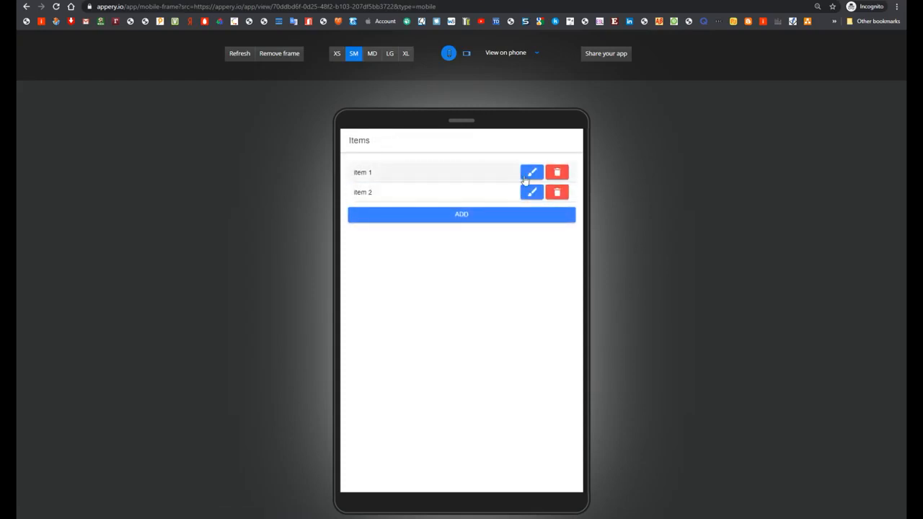
pyautogui.click(532, 171)
pyautogui.write('ddd')
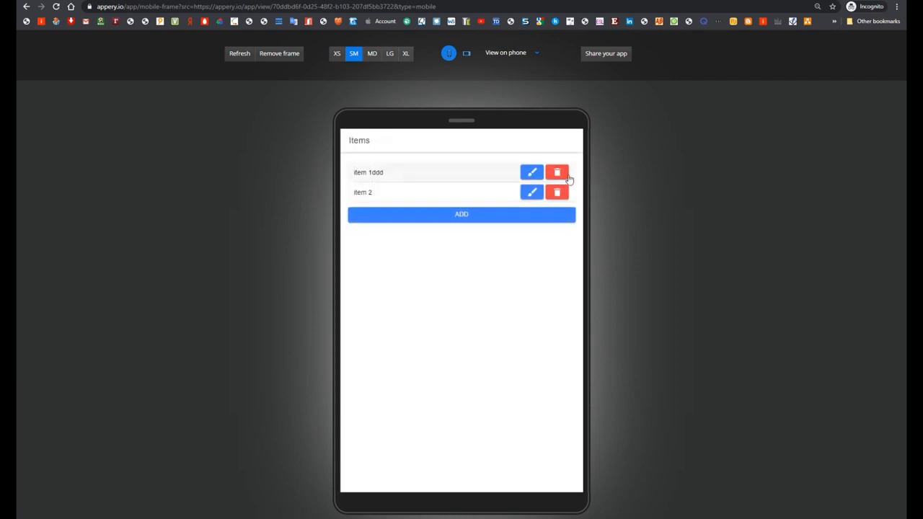
pyautogui.click(557, 172)
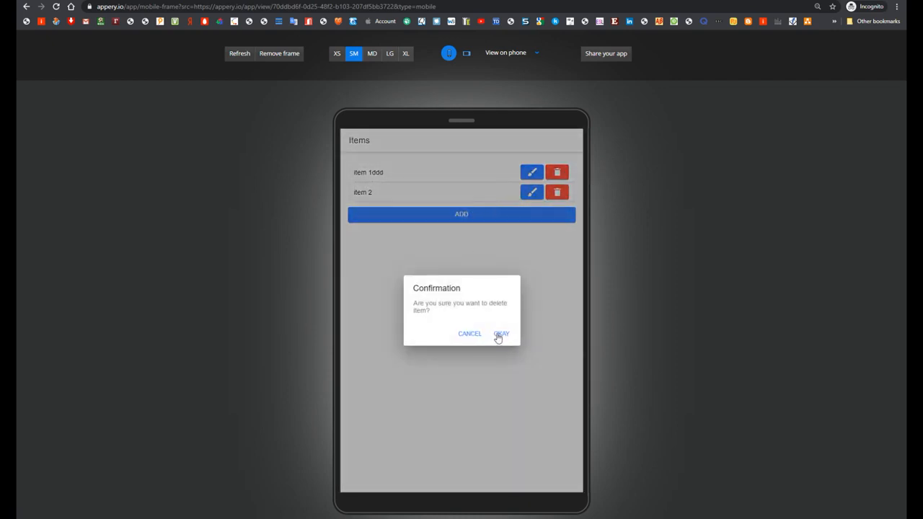
pyautogui.click(501, 334)
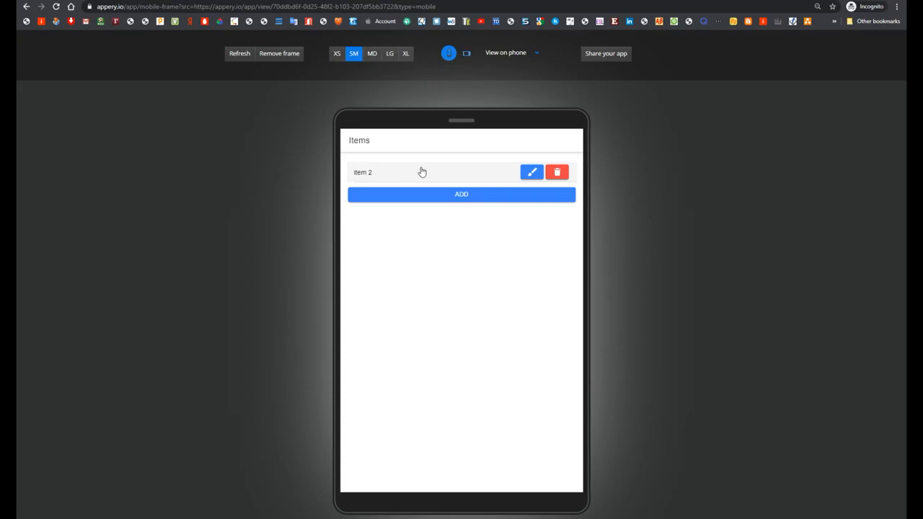
pyautogui.moveTo(516, 183)
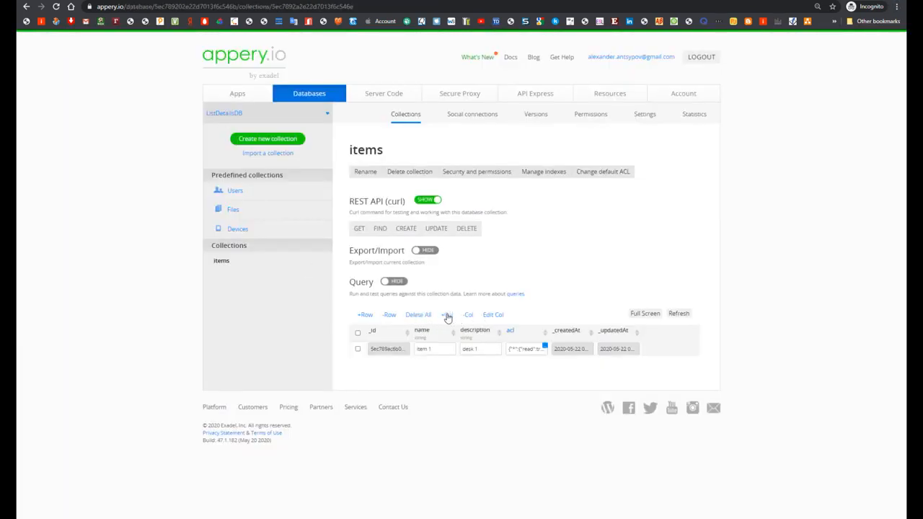
# - Create a String column 'key' in the items collection of ListDetailsDB
pyautogui.click(446, 315)
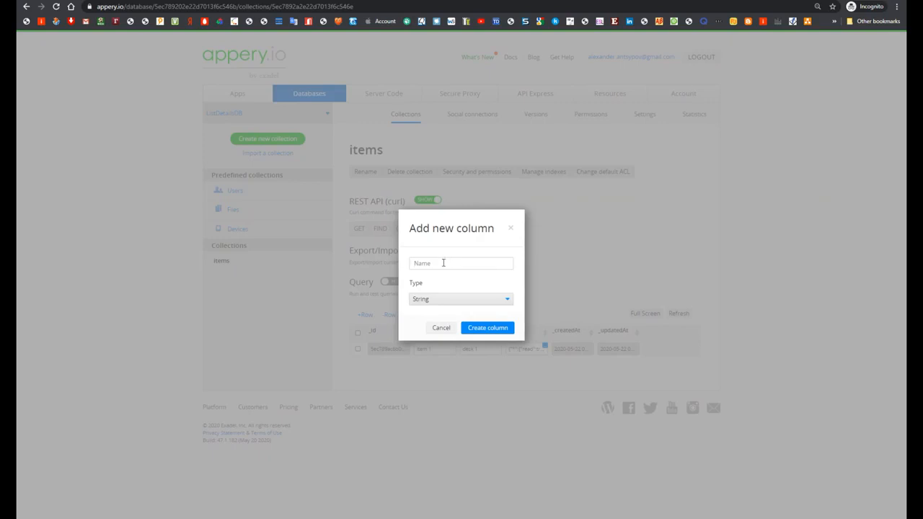
pyautogui.write('key')
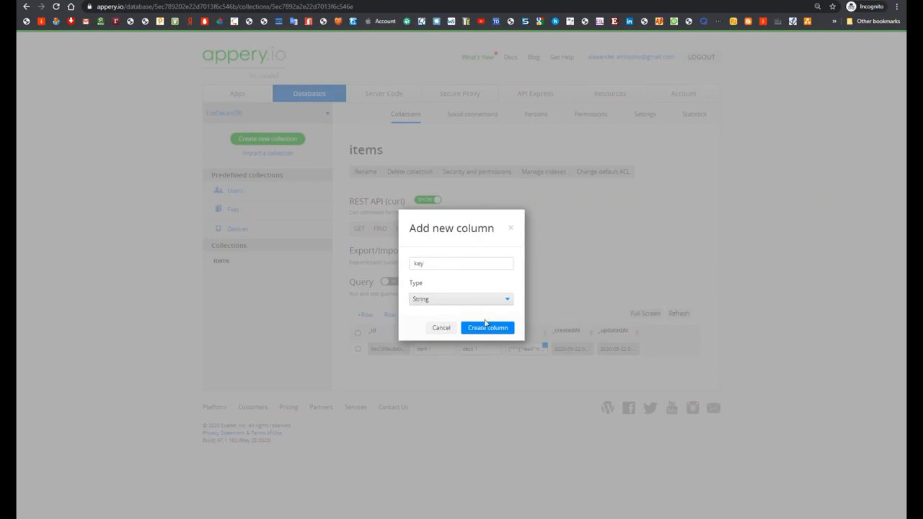
pyautogui.click(487, 328)
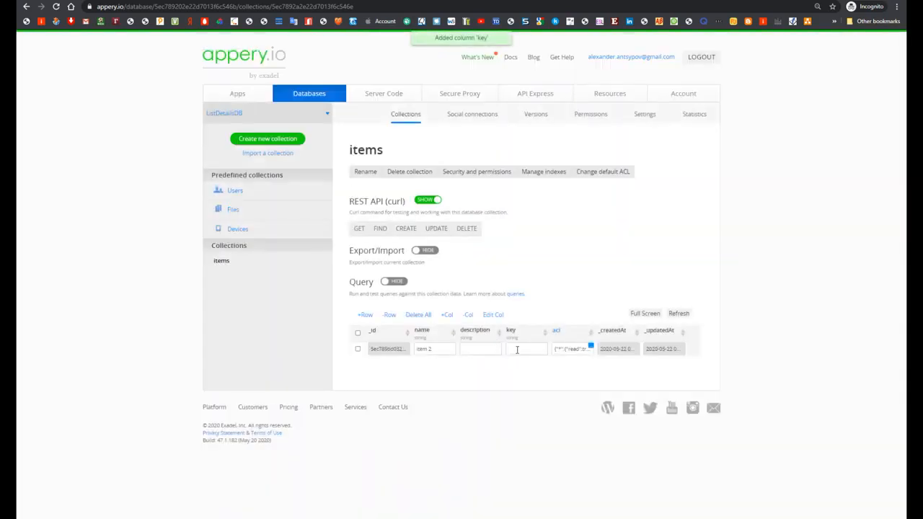
pyautogui.write('key')
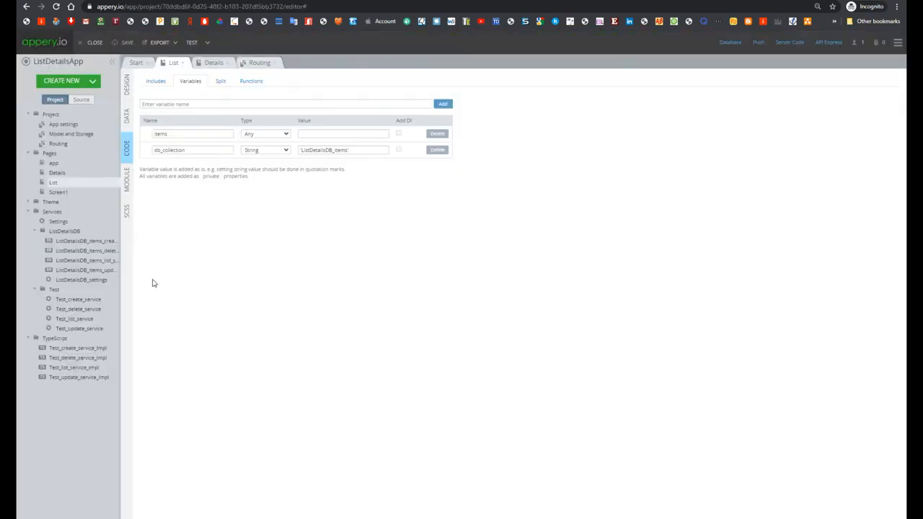
pyautogui.moveTo(57, 174)
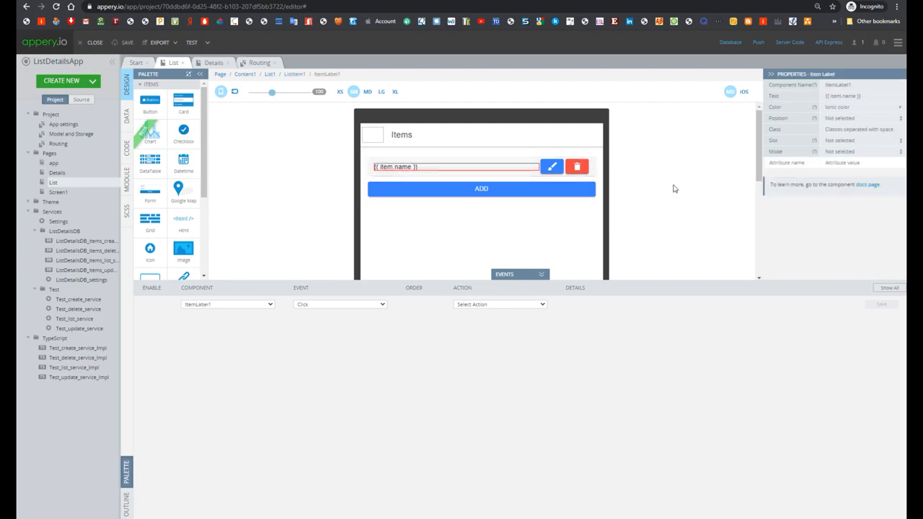
# - Change the List item label's Text binding from {{ item.name }} to {{ item.key }}
pyautogui.doubleClick(850, 96)
pyautogui.write('key')
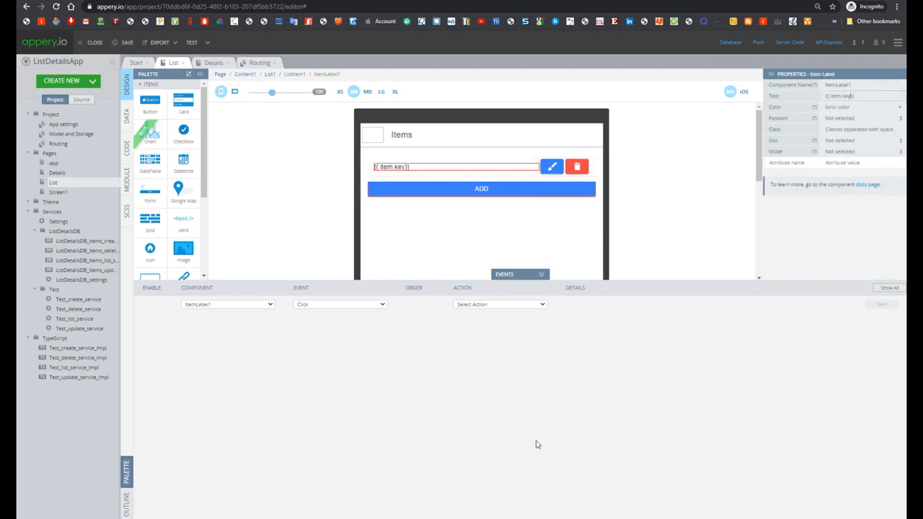
pyautogui.moveTo(57, 172)
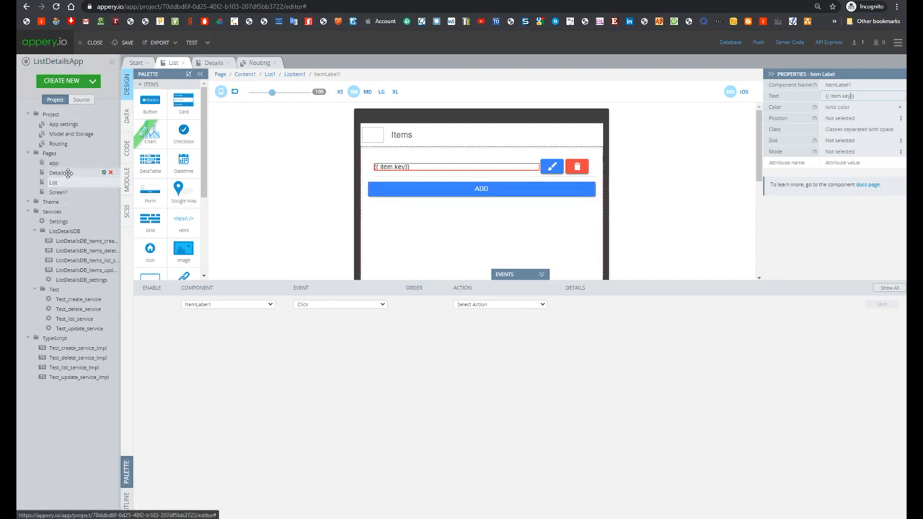
# - On the Details page, clone the Name input as 'Key:' bound to item.key
pyautogui.click(213, 63)
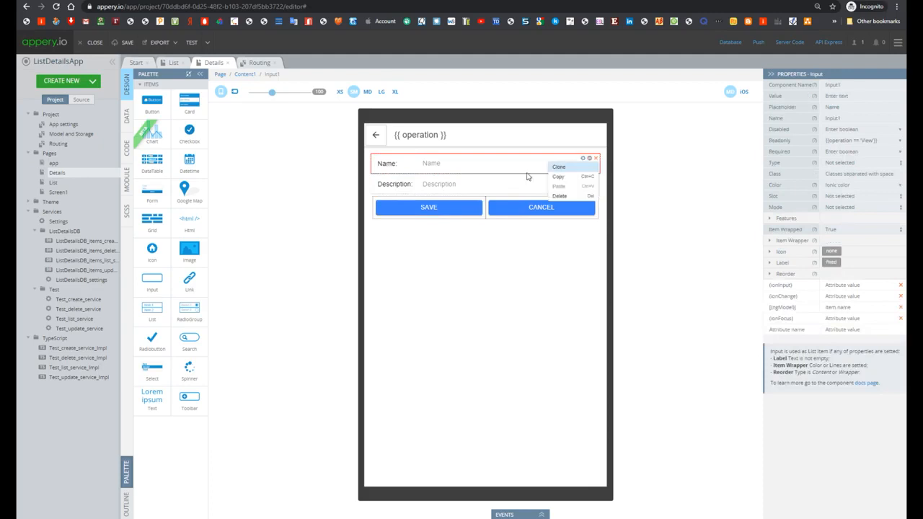
pyautogui.click(559, 167)
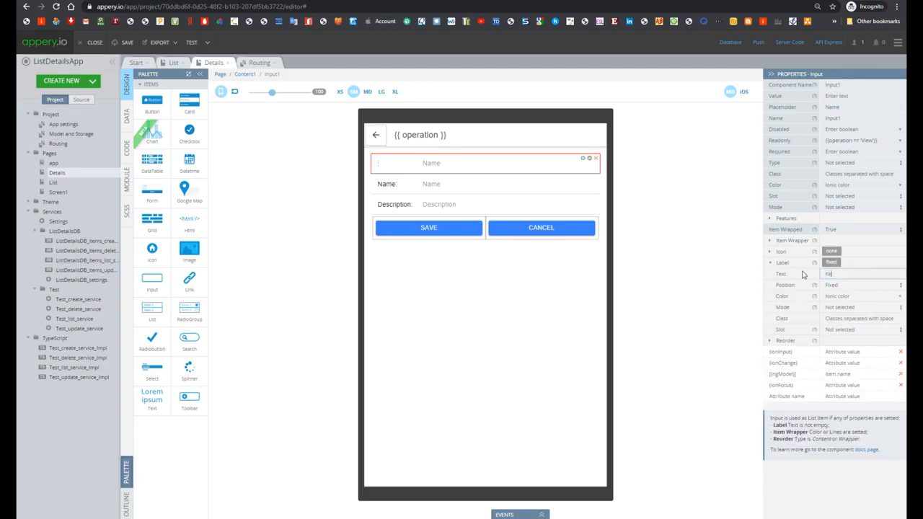
pyautogui.write('Key:')
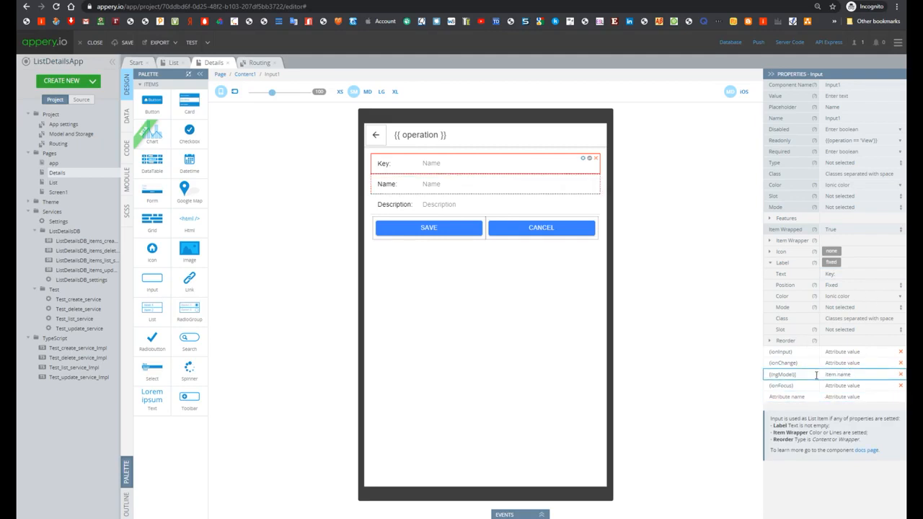
pyautogui.doubleClick(843, 374)
pyautogui.write('key')
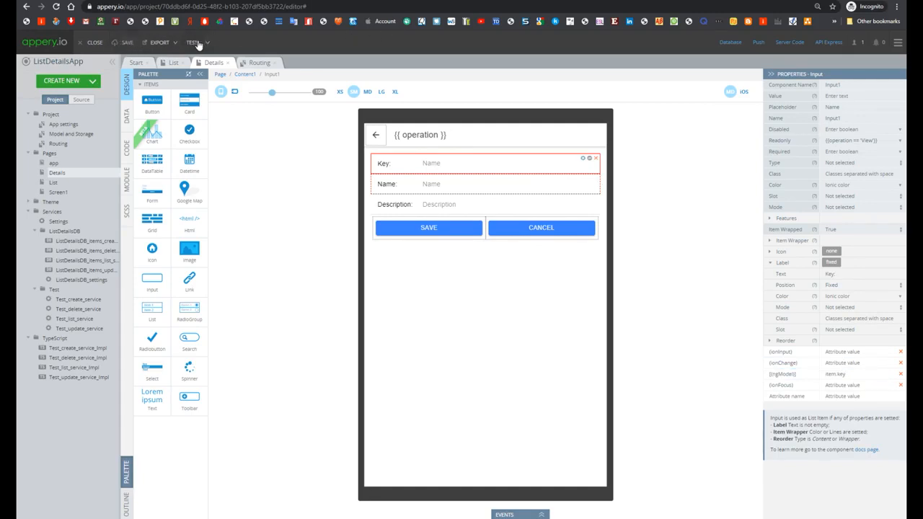
# - In the test preview, save a new item with key 'key 2' and name 'name'
pyautogui.click(193, 42)
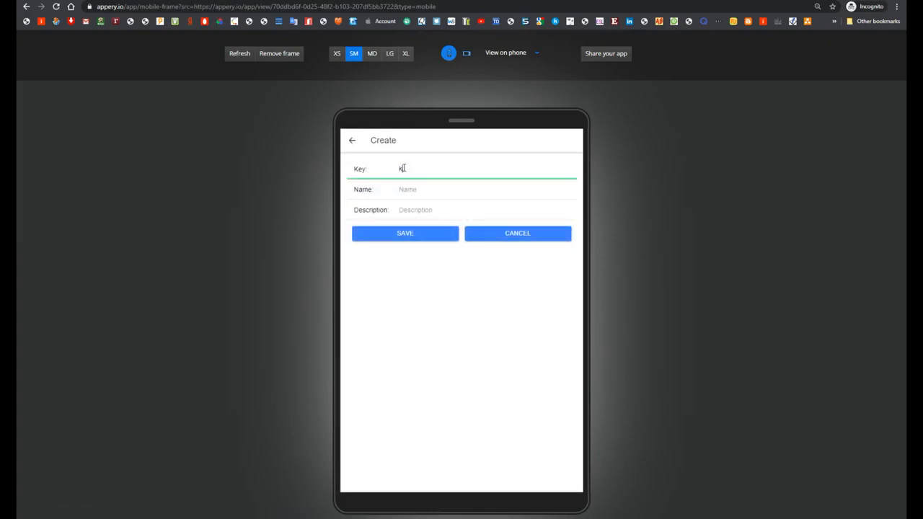
pyautogui.write('key 2')
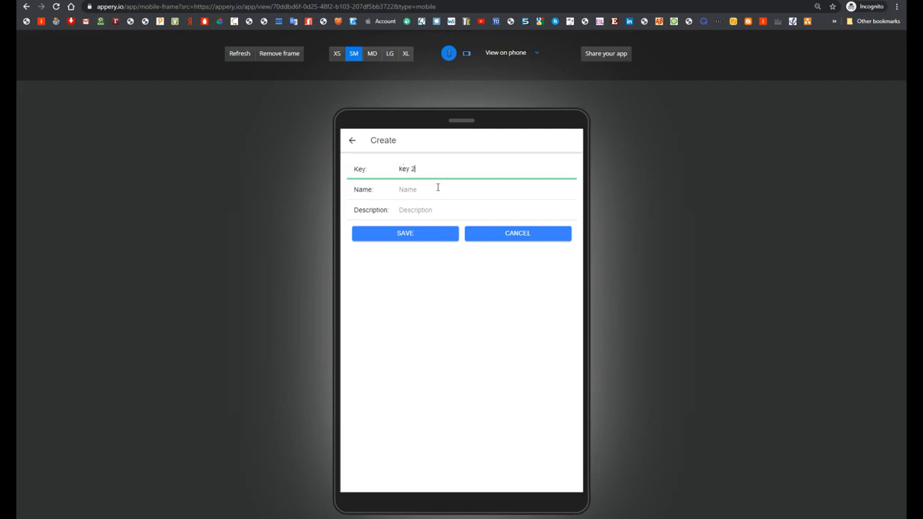
pyautogui.write('name 2')
pyautogui.click(462, 210)
pyautogui.write('des')
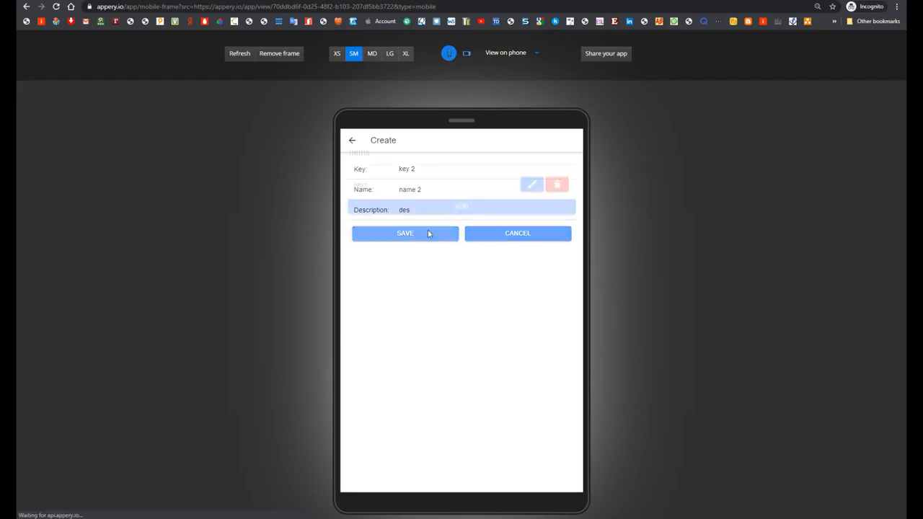
pyautogui.click(405, 233)
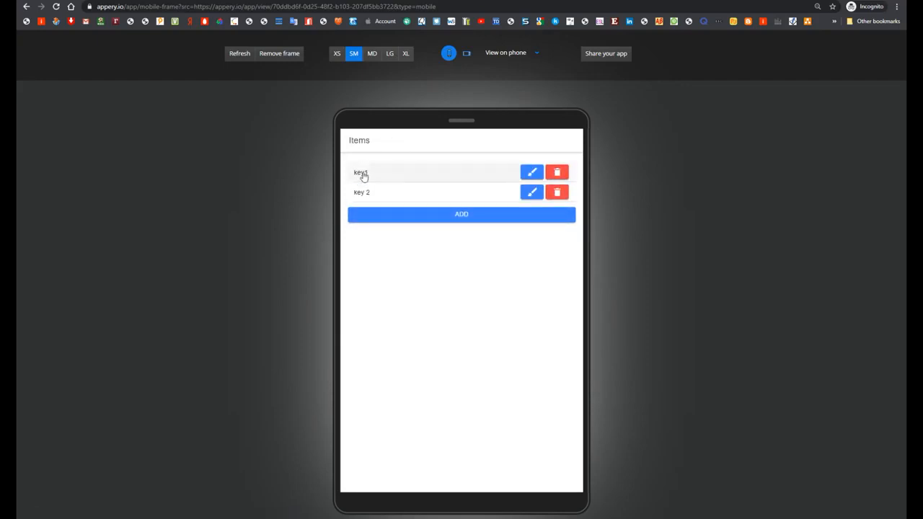